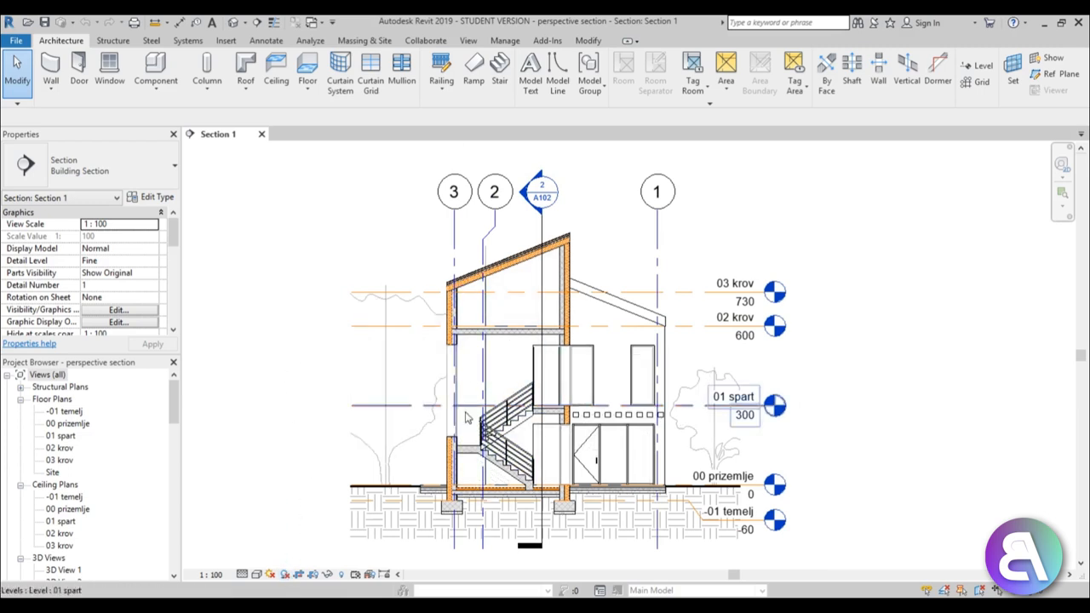
Uncheck the Planting category in Section 1's Visibility/Graphics overrides to hide trees and shrubs
left_click(715, 408)
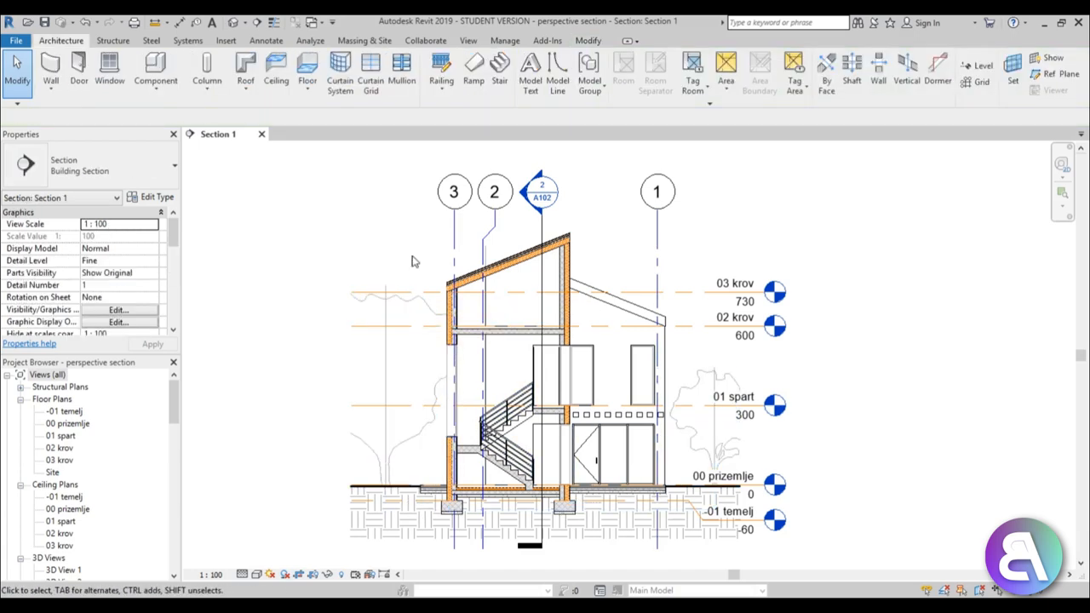
left_click(118, 309)
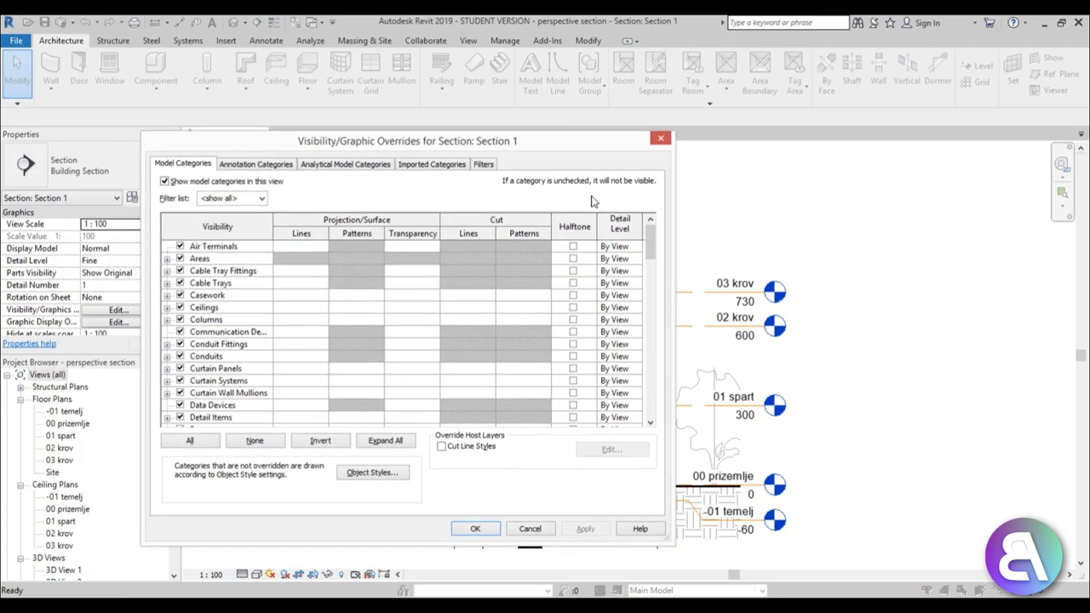
scroll("down", 3)
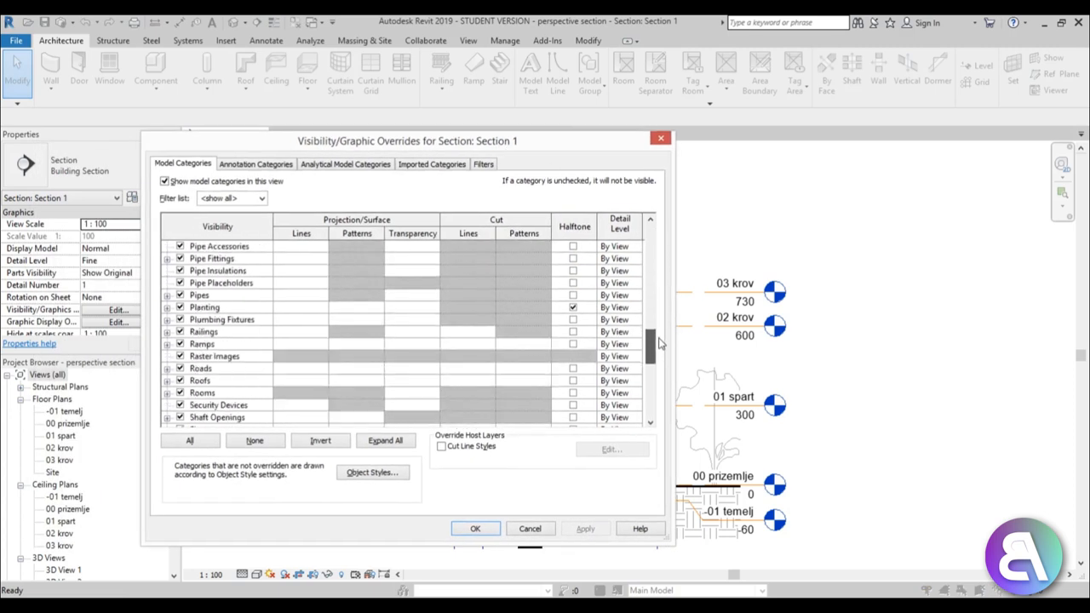
scroll("down", 3)
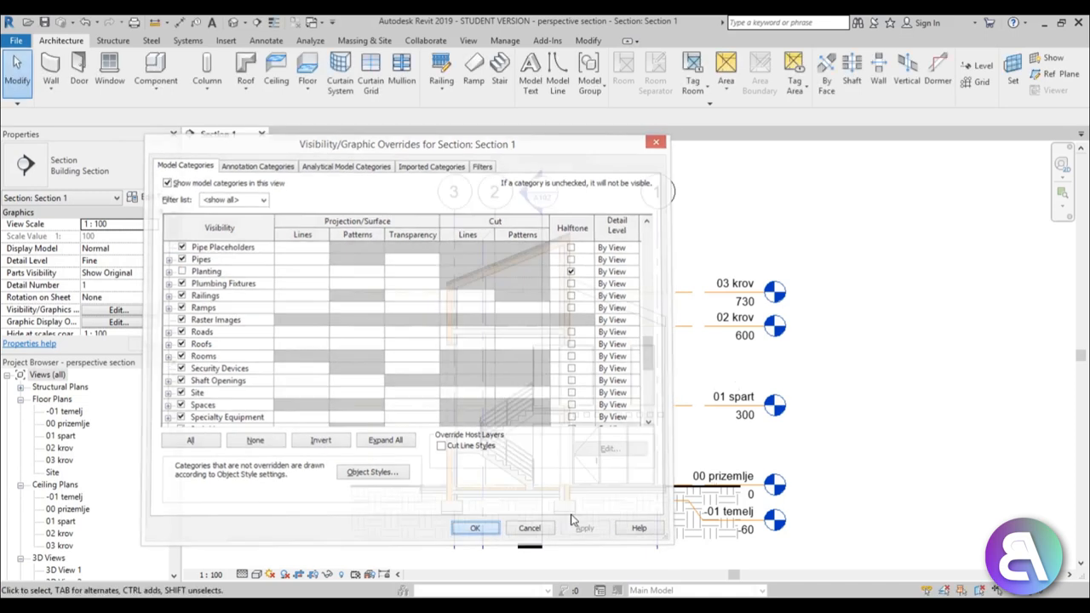
left_click(475, 528)
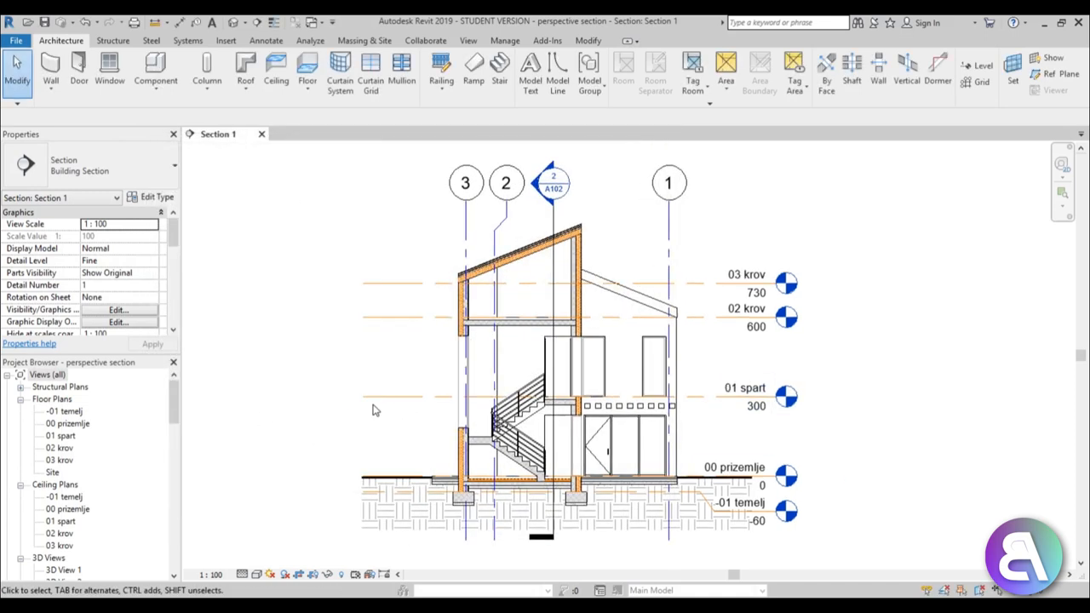
mouse_move(390, 388)
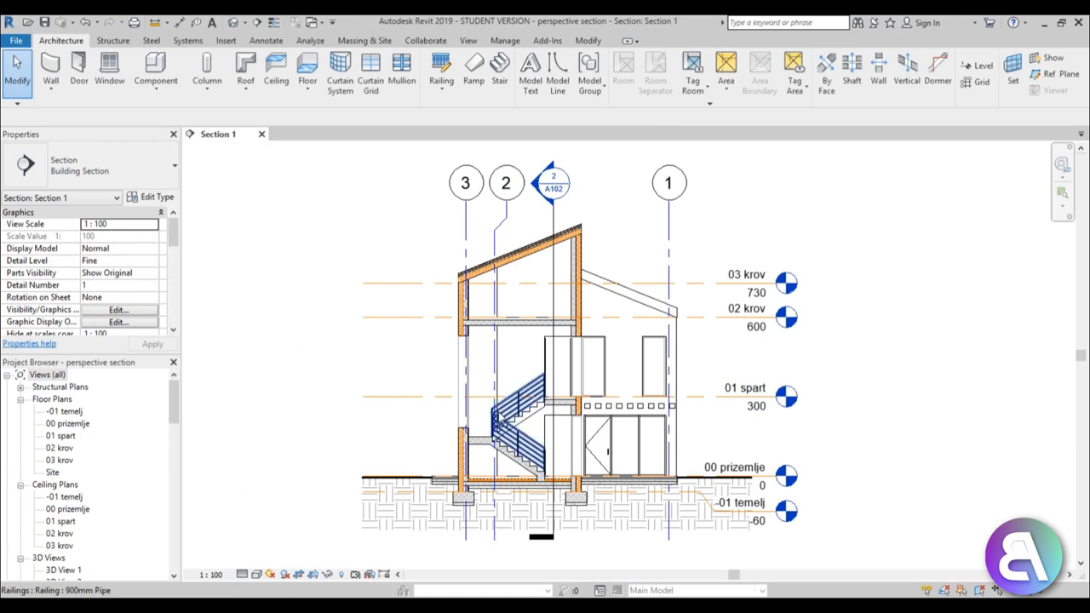
Zoom into the section detail and open the 00 prizemlje plan to adjust view depth
scroll("up", 3)
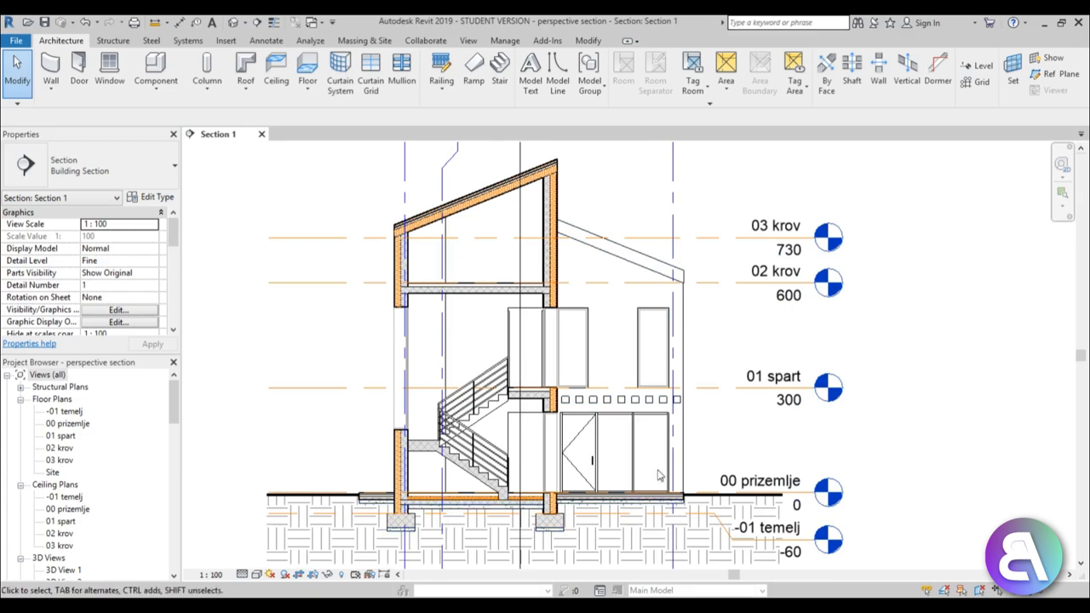
left_click(622, 399)
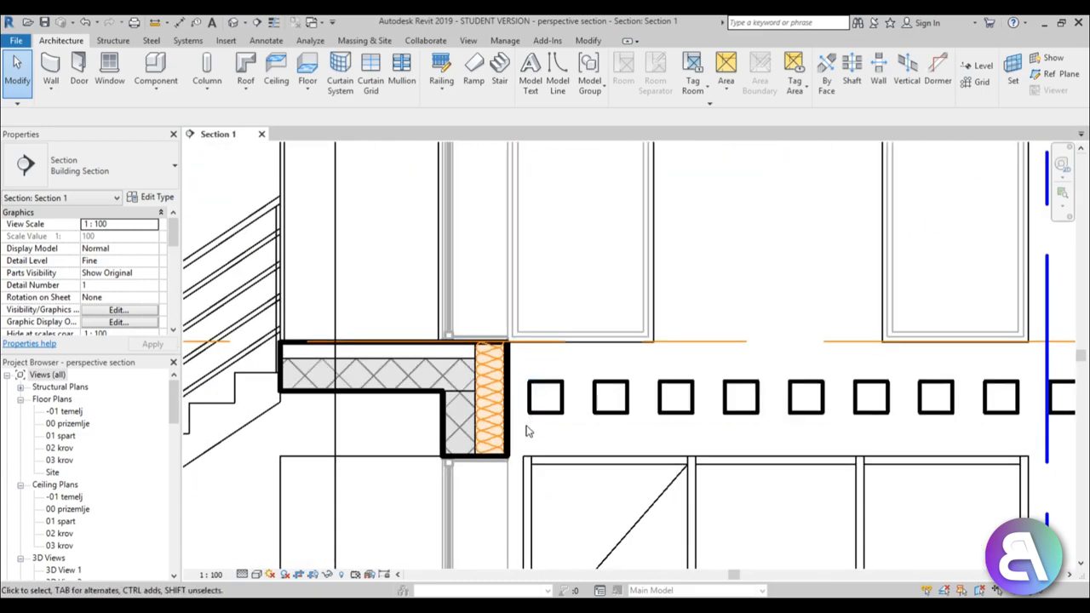
mouse_move(39, 415)
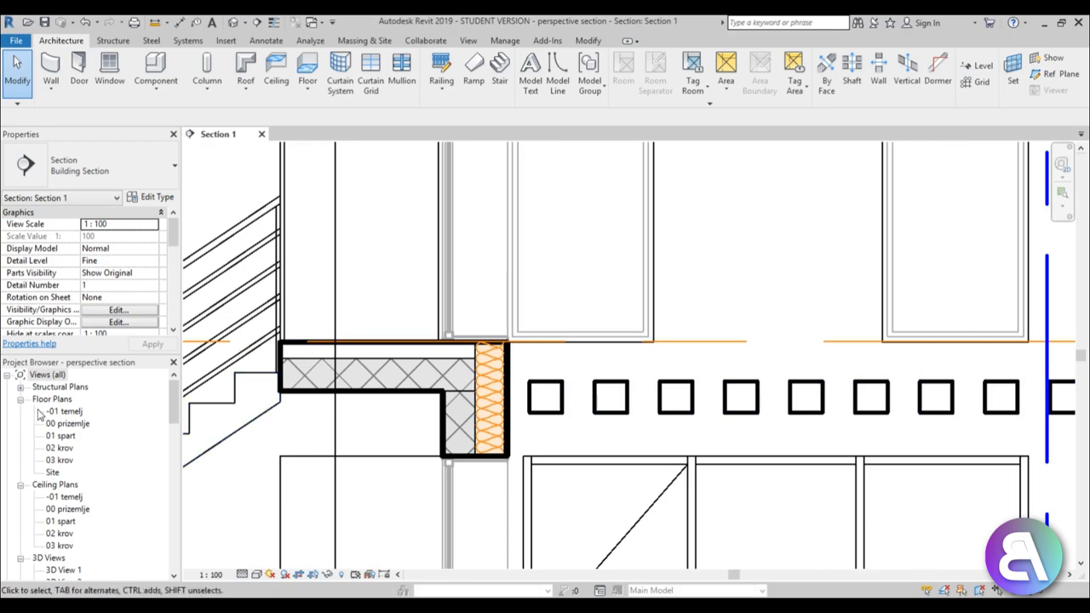
double_click(67, 423)
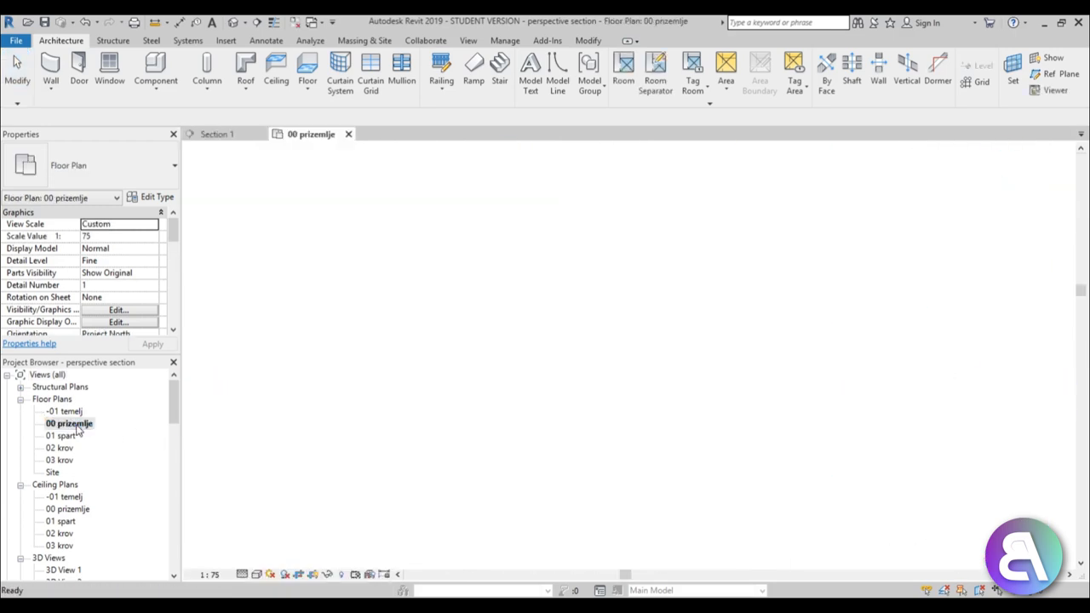
double_click(69, 424)
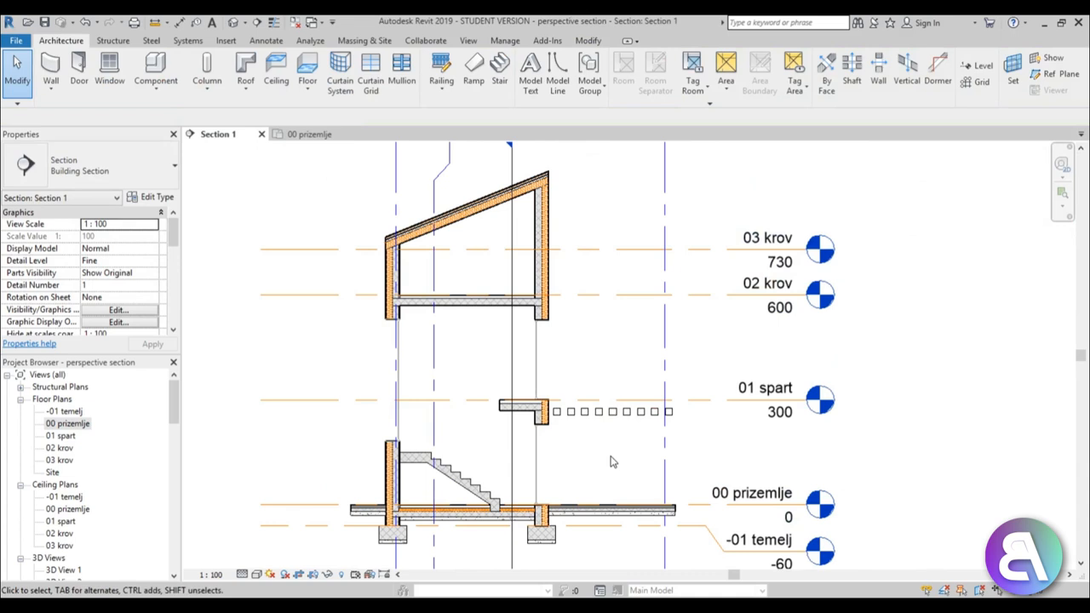
mouse_move(664, 382)
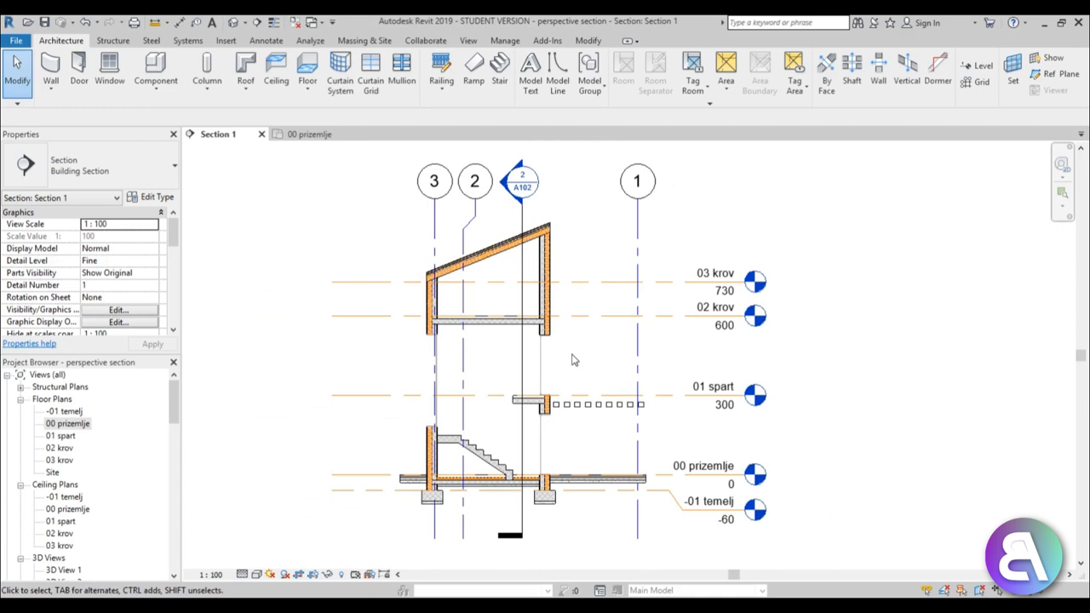
Open 00 prizemlje and place Scarlet Oak trees beside and below the house
left_click(66, 423)
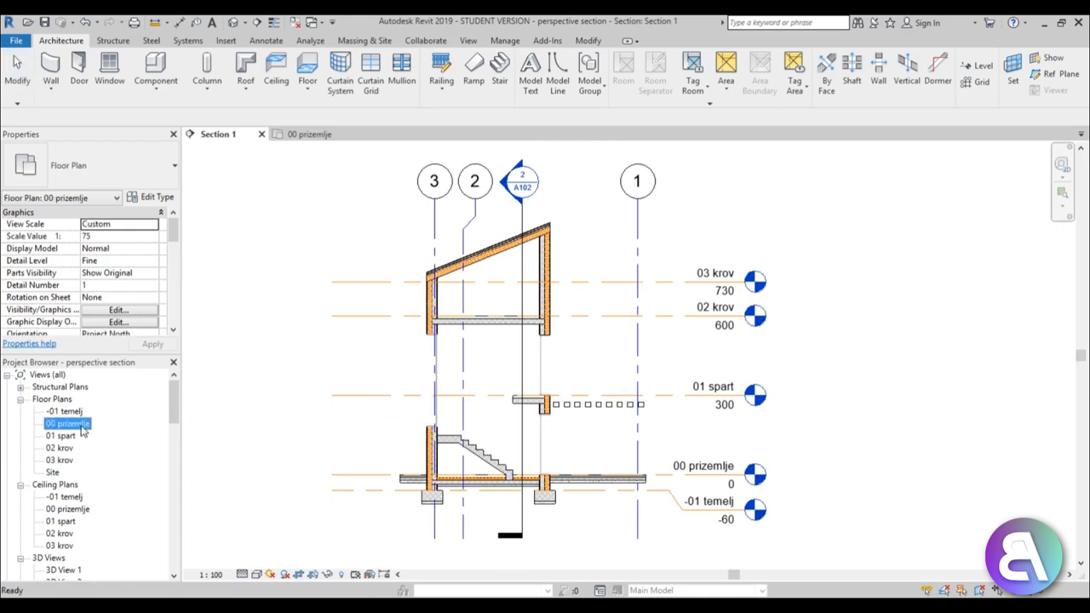
double_click(67, 423)
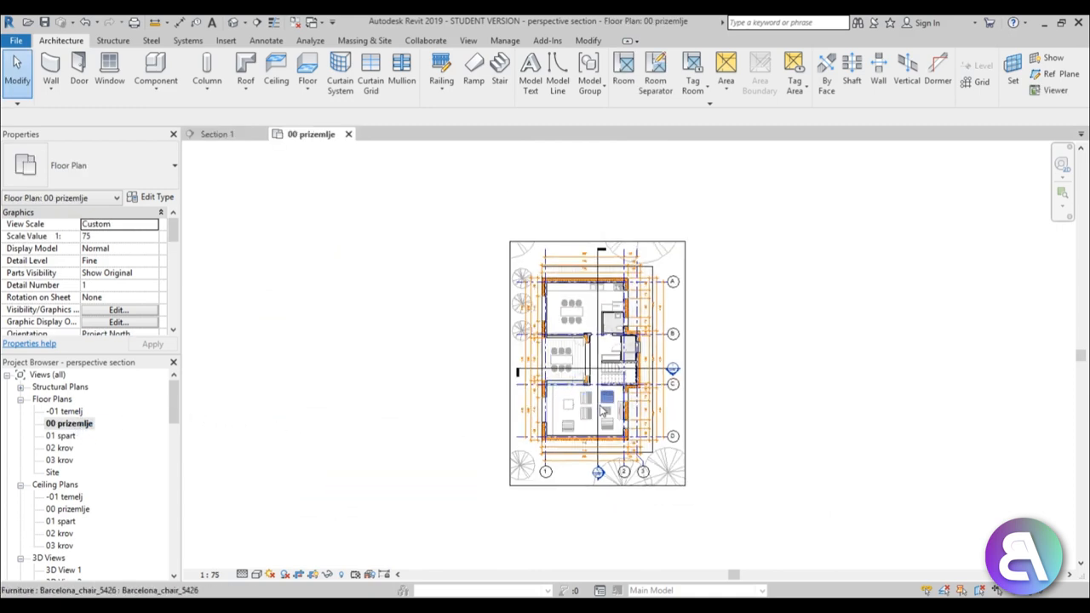
scroll("down", 3)
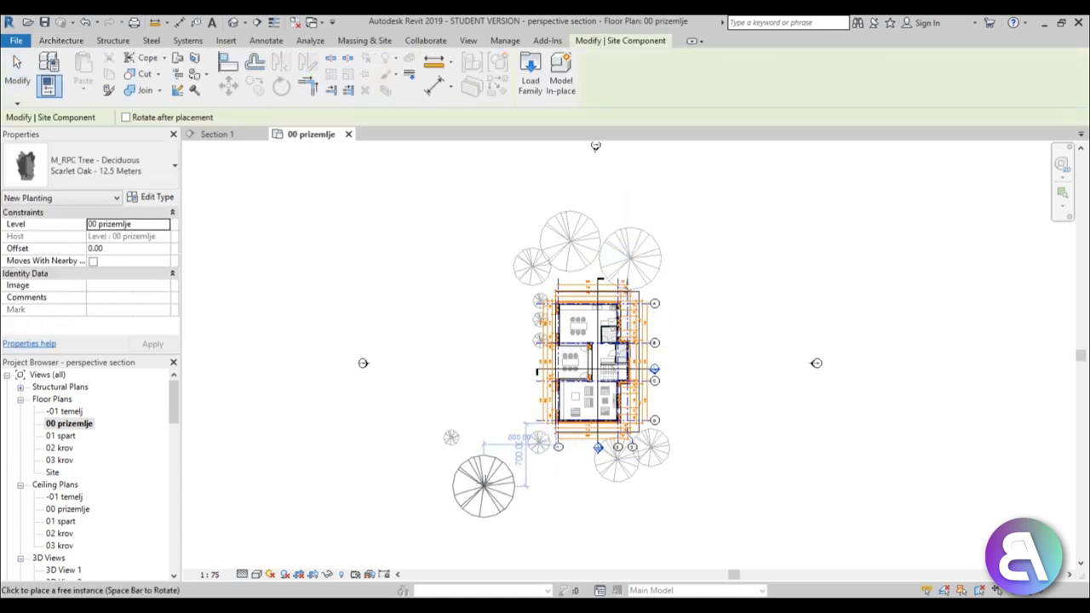
left_click(745, 485)
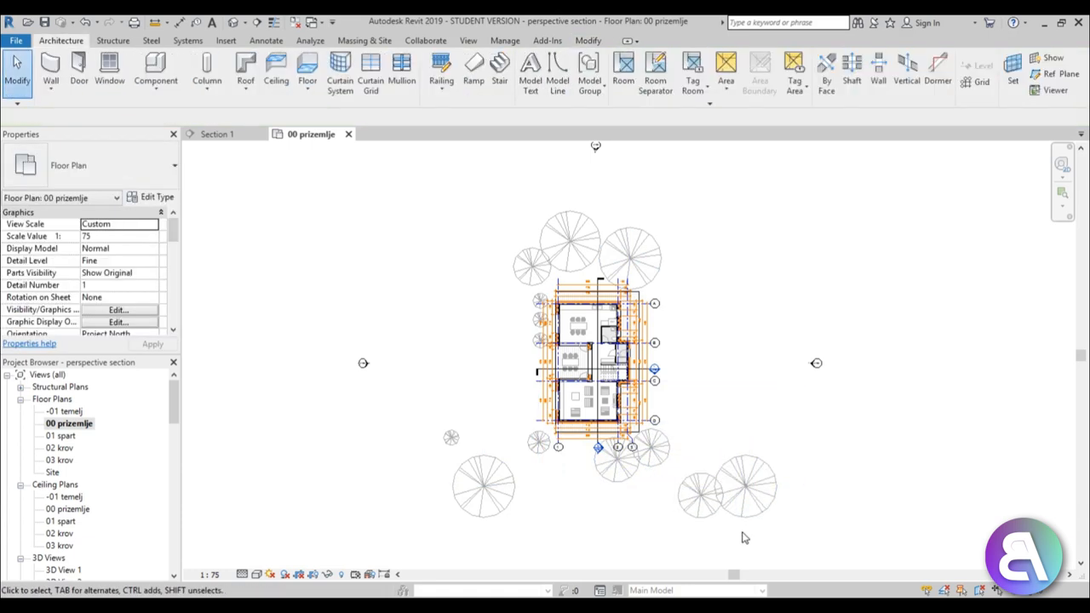
left_click(700, 494)
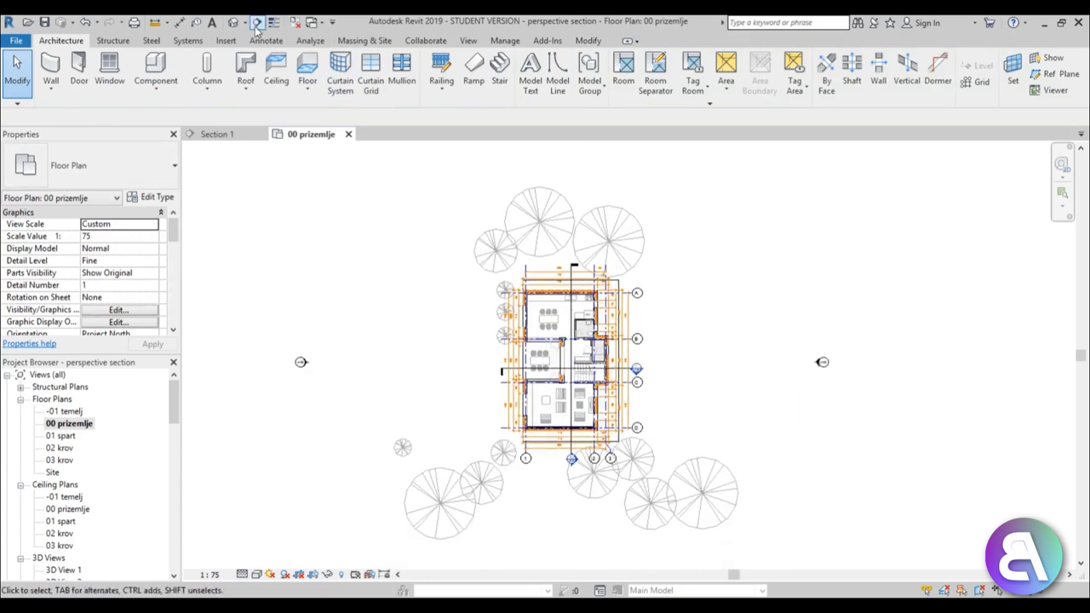
Place a perspective camera on 00 prizemlje, creating 3D View 4 with its section box
left_click(257, 22)
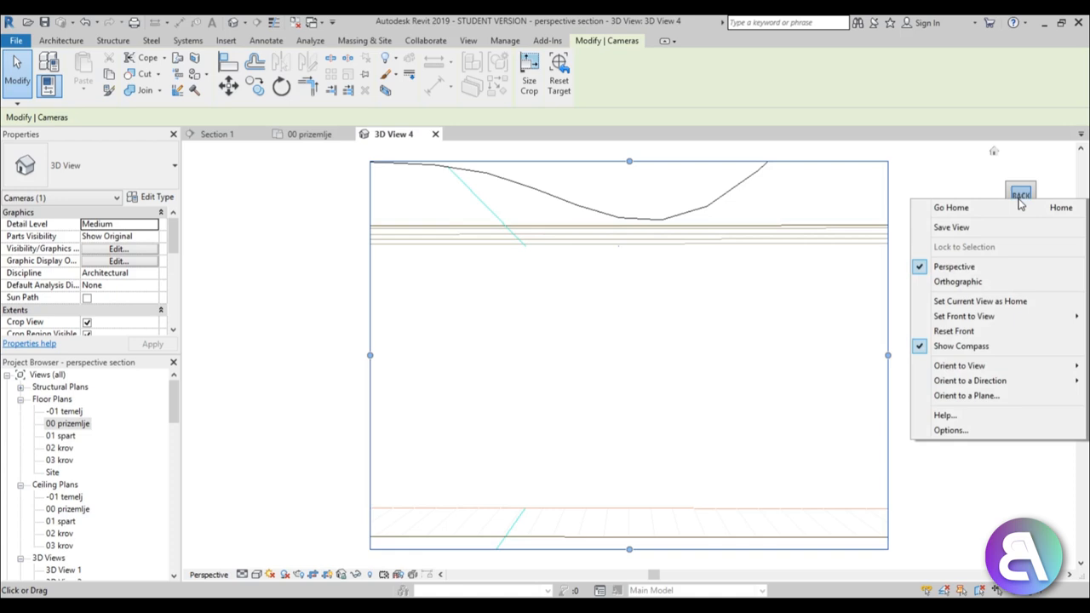
mouse_move(962, 362)
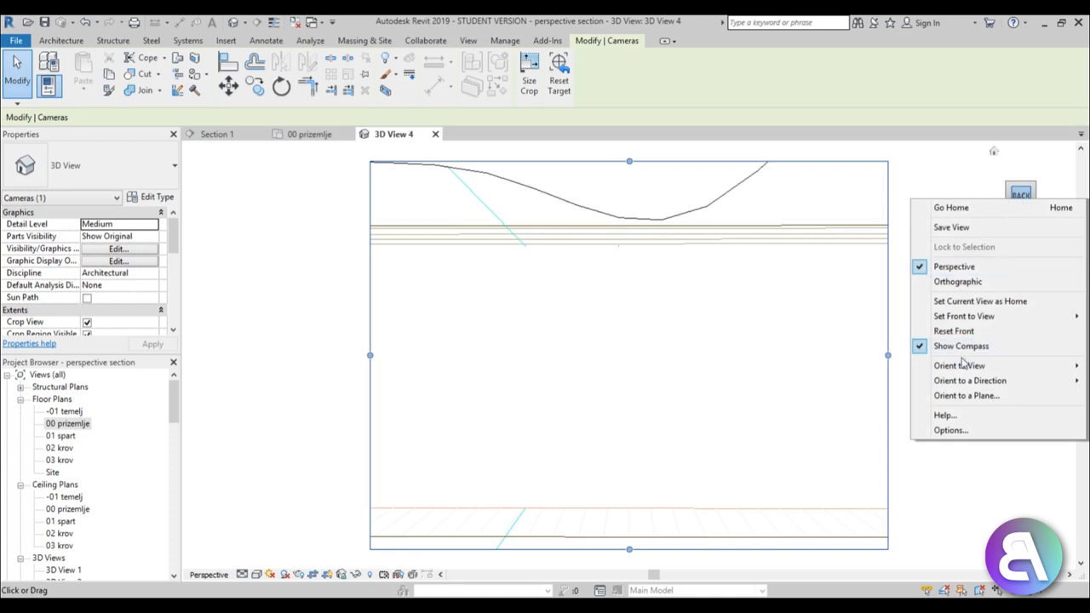
mouse_move(883, 390)
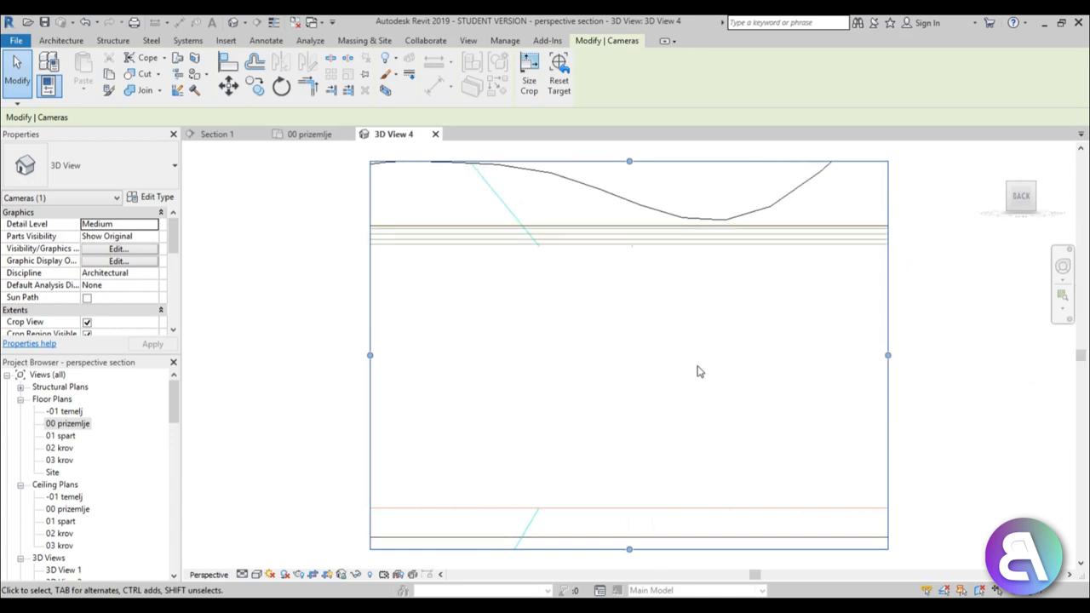
mouse_move(384, 386)
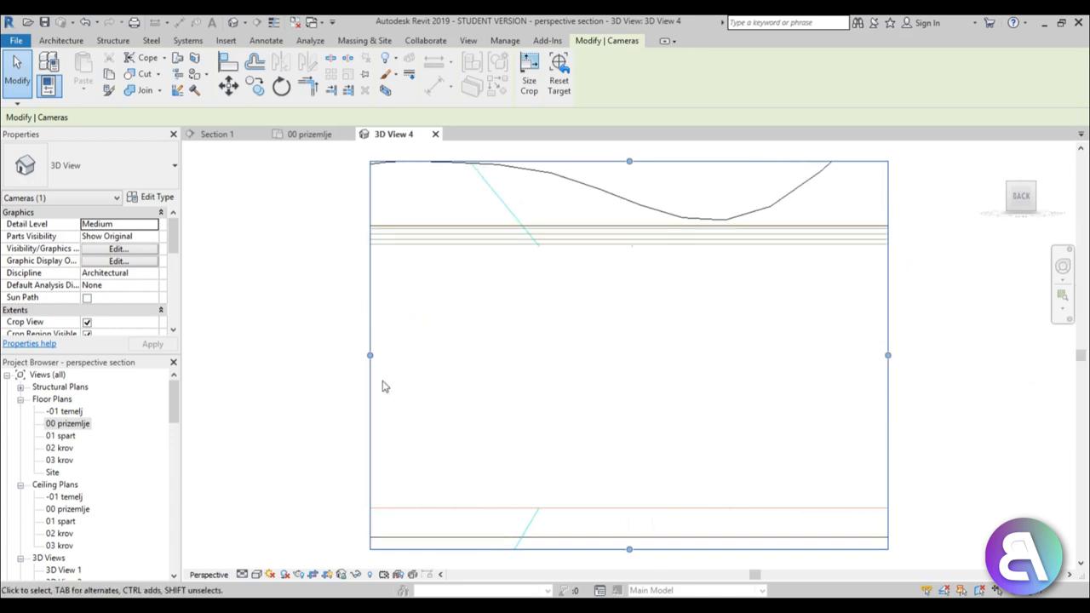
scroll("down", 3)
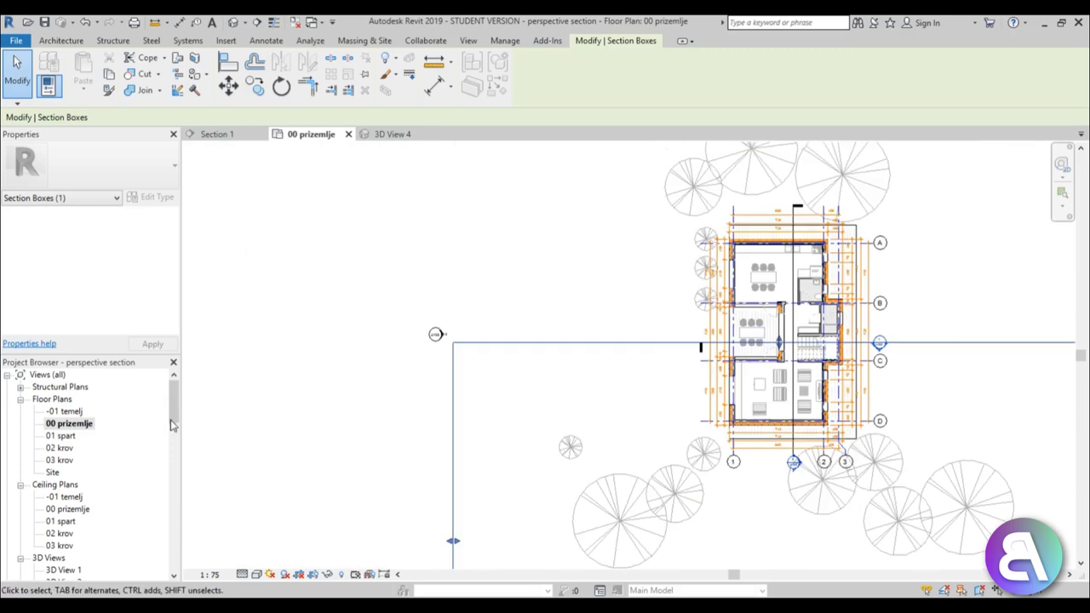
Select the 3D View 4 camera and widen its crop region around the whole house
left_click(392, 134)
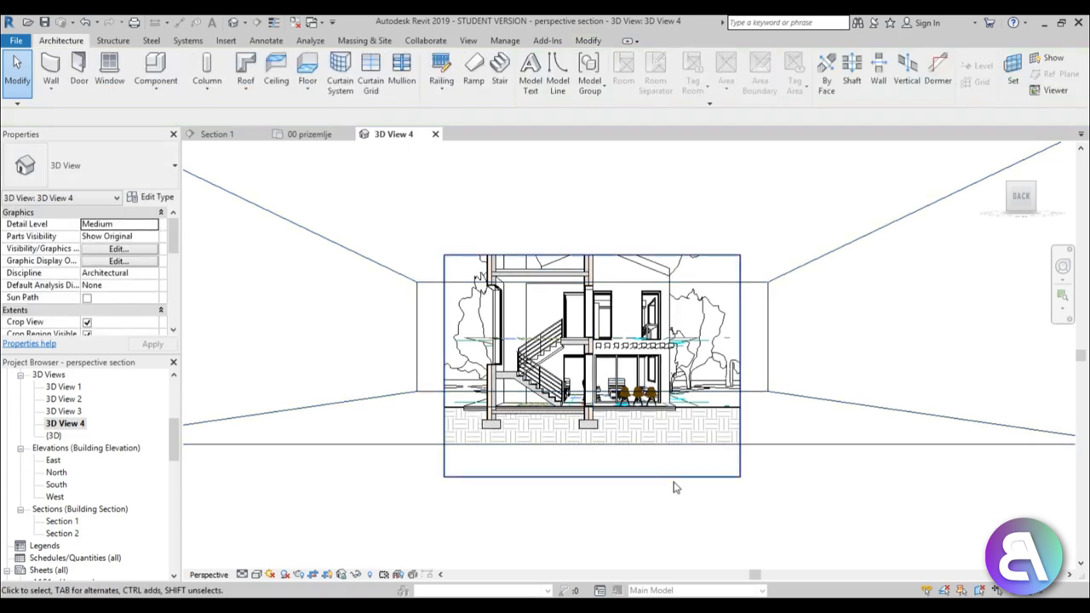
left_click(572, 328)
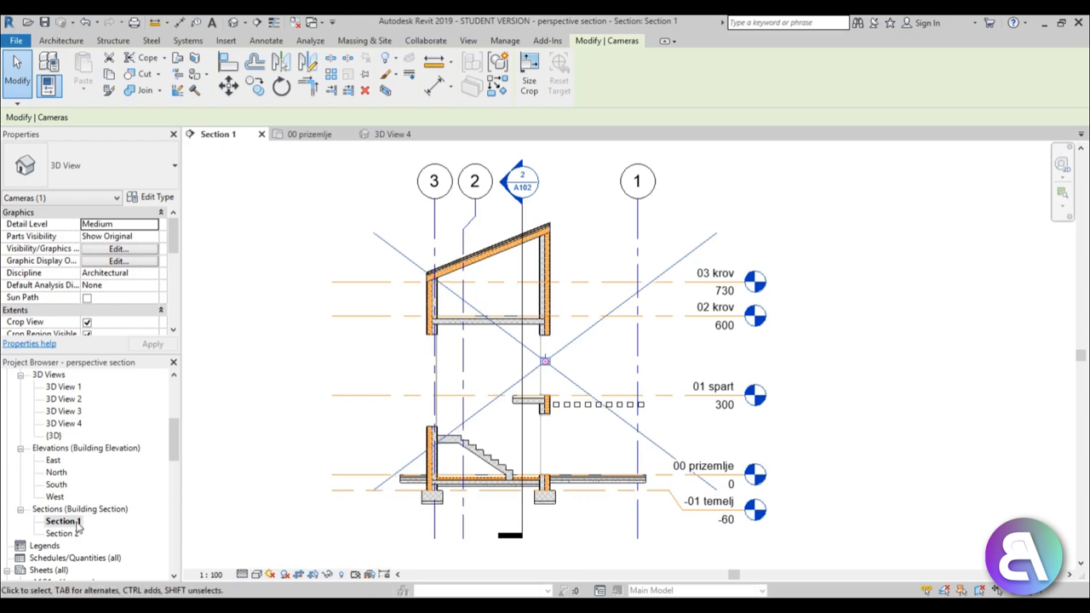
double_click(63, 423)
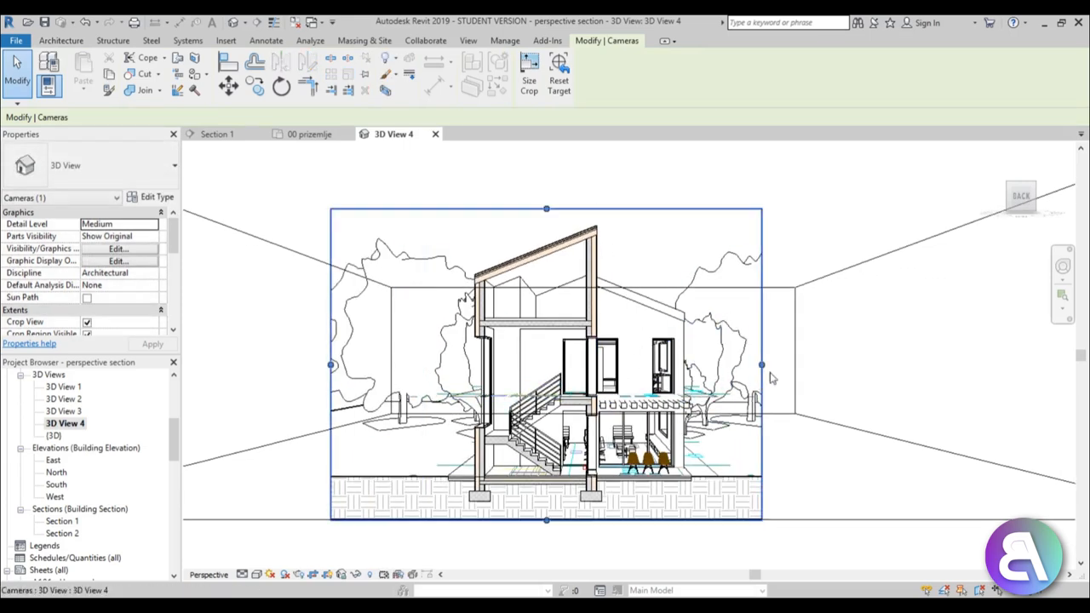
left_click_drag(761, 364, 894, 365)
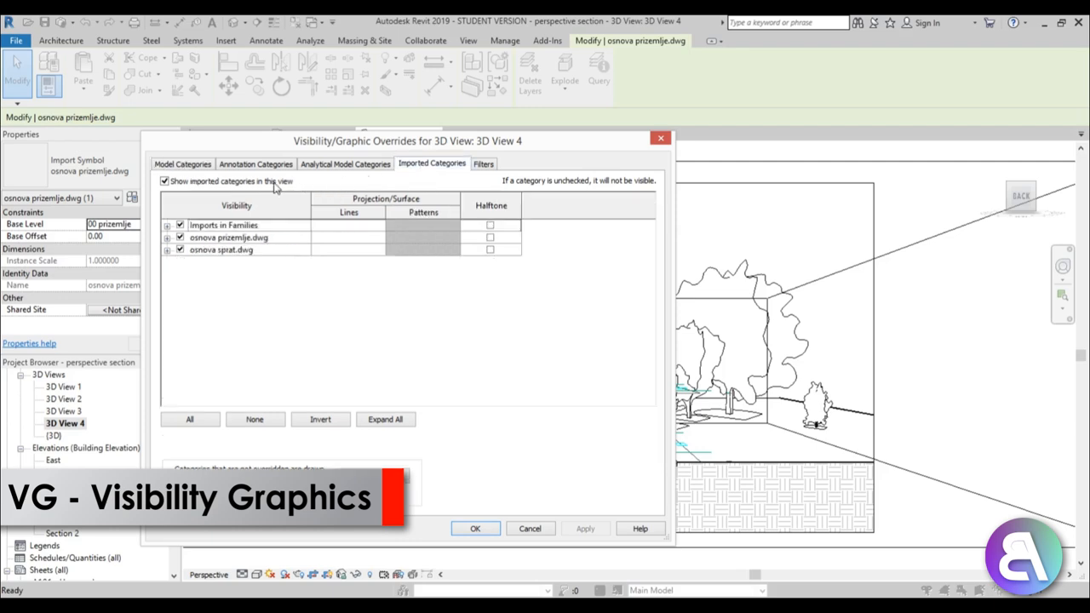
Hide imported CAD categories and enable cast and ambient shadows with intensity 20
left_click(164, 181)
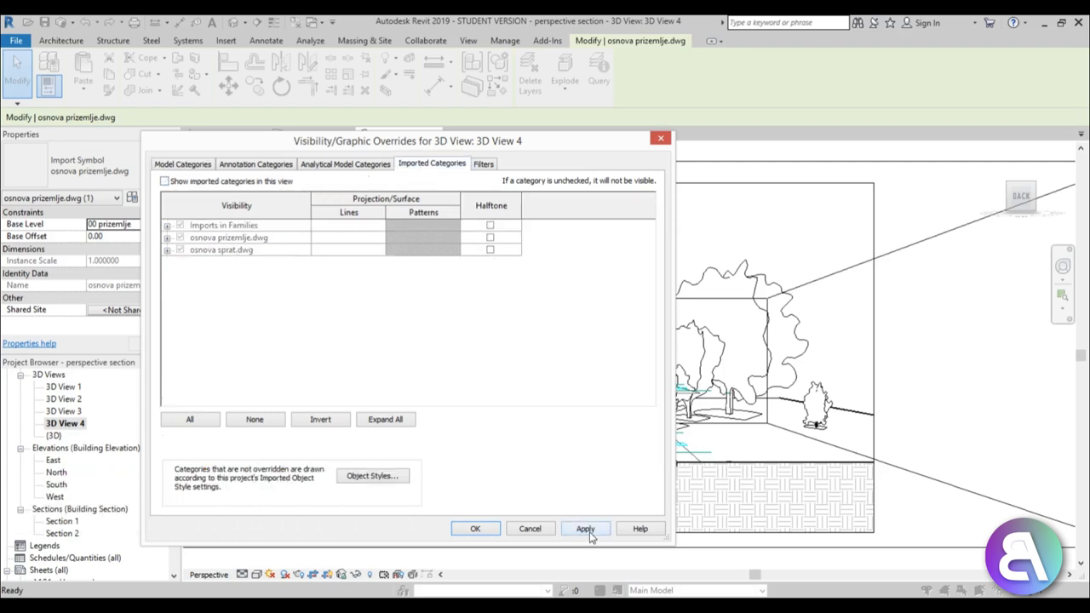
left_click(475, 528)
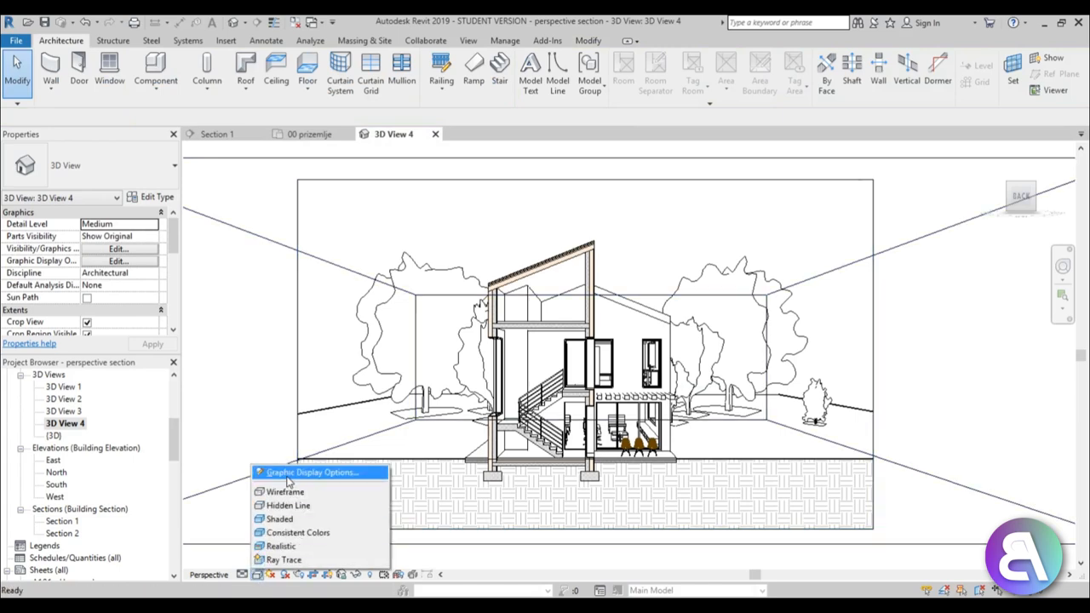
left_click(313, 472)
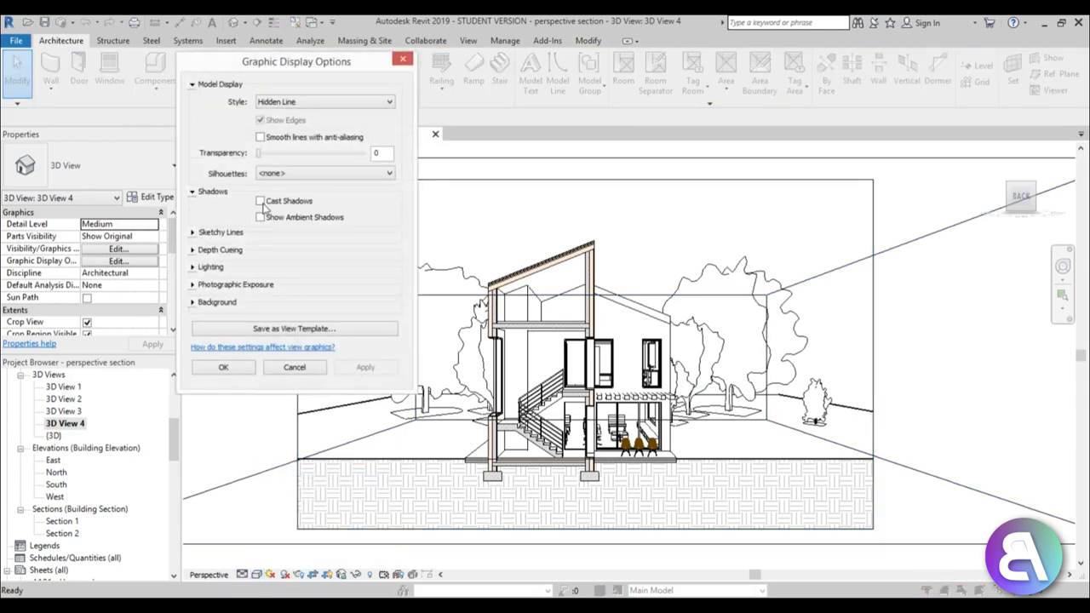
left_click(260, 201)
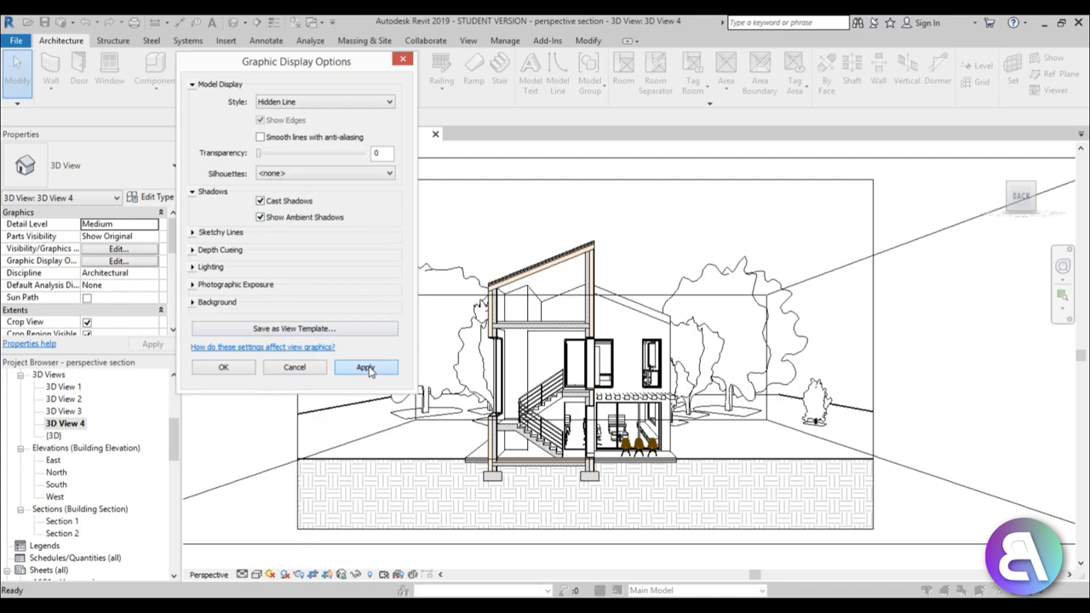
left_click(365, 367)
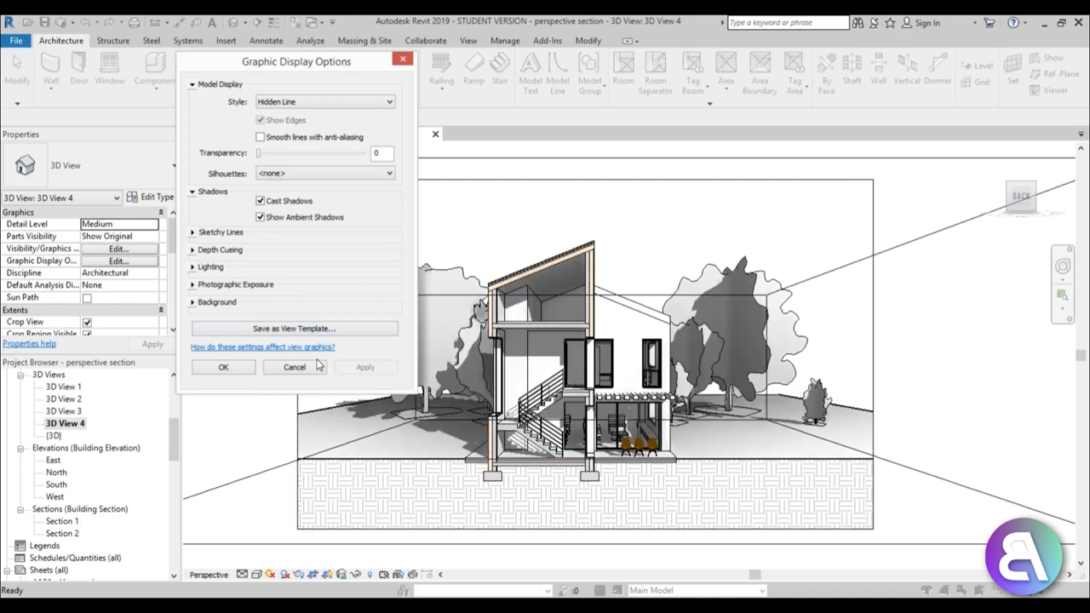
mouse_move(341, 357)
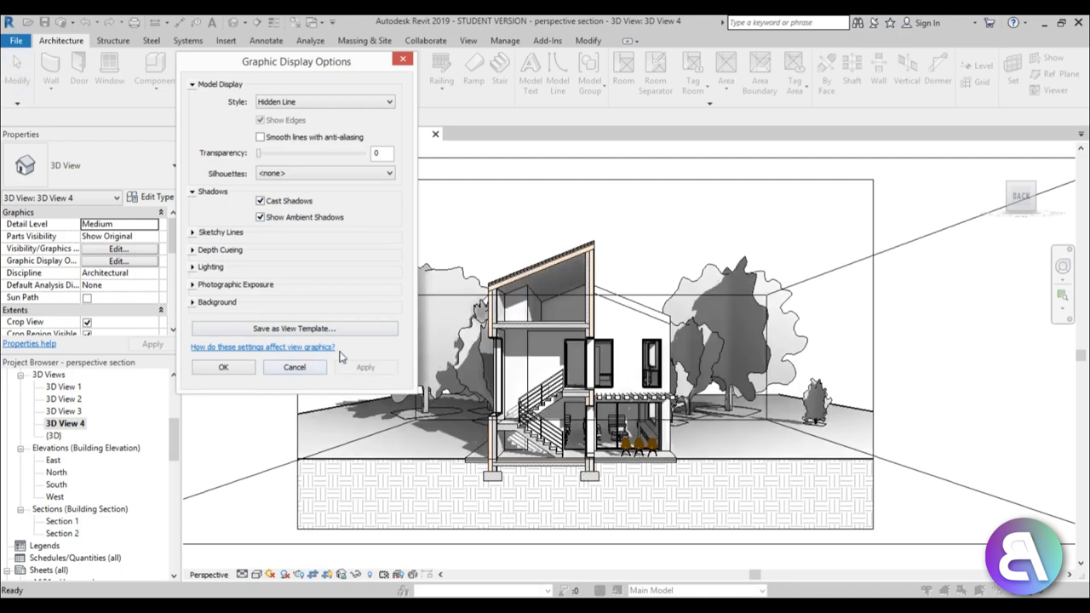
left_click(210, 266)
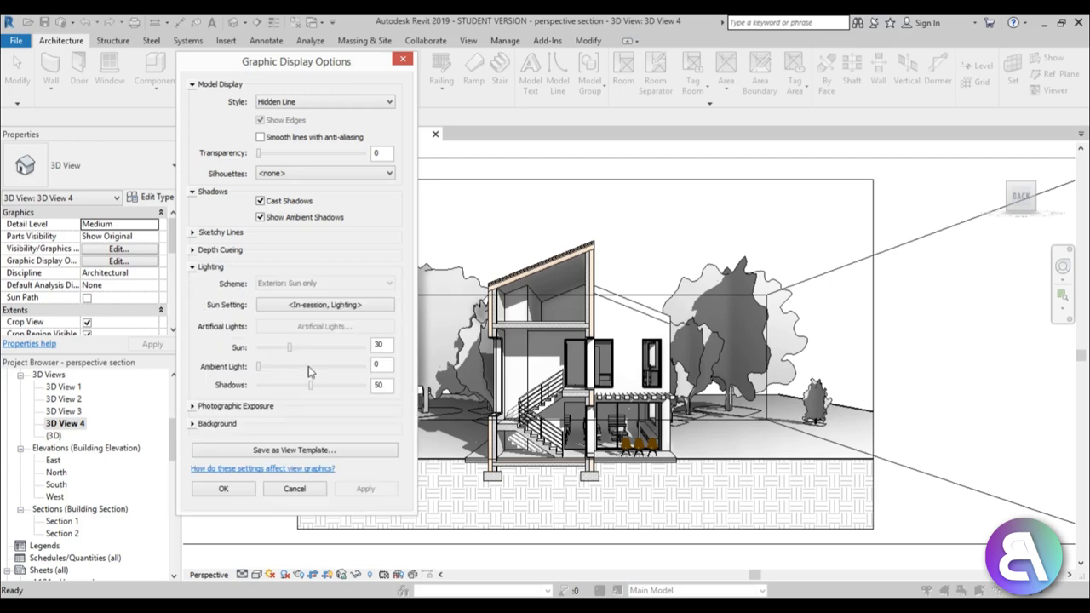
left_click_drag(311, 385, 268, 385)
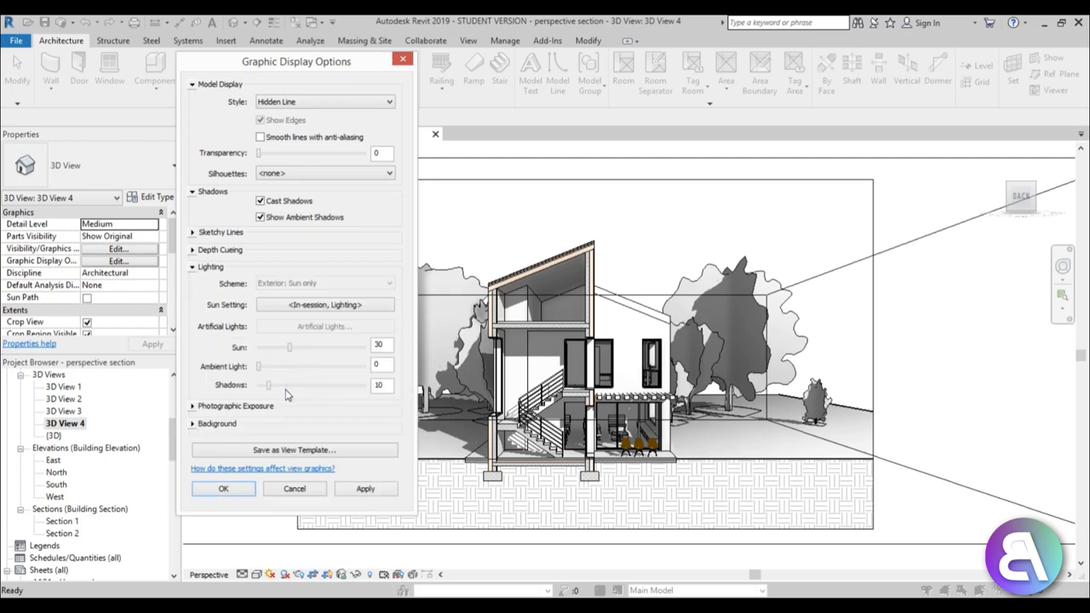
type("20")
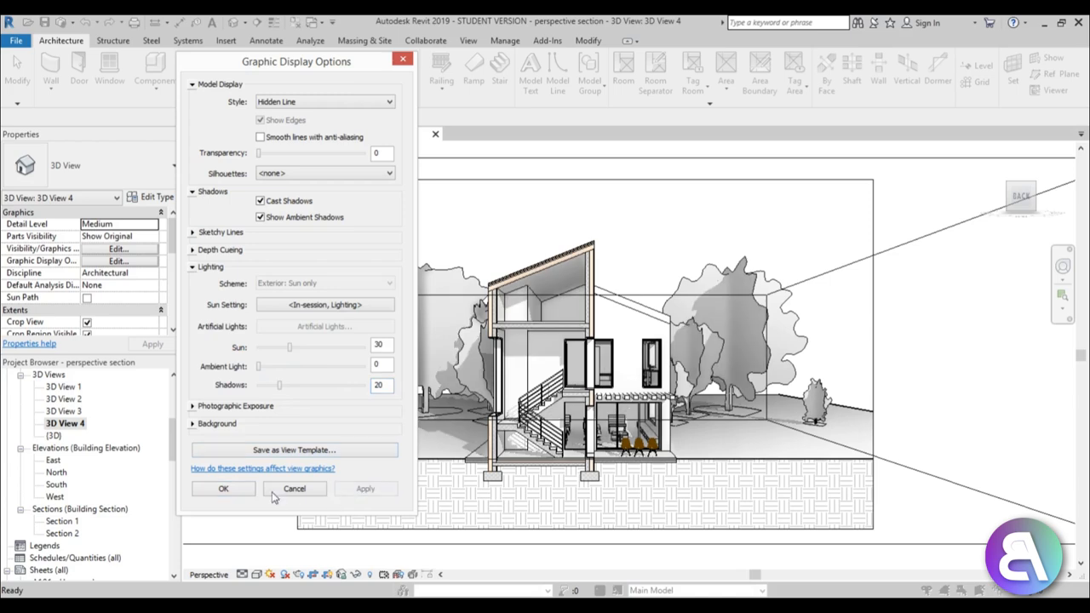
left_click(294, 488)
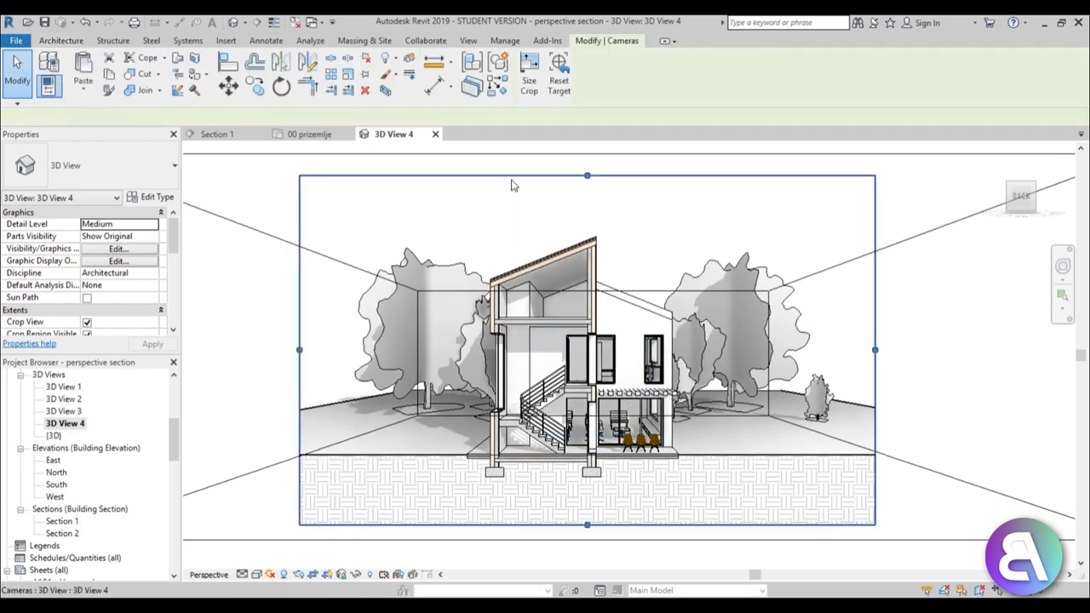
Export 3D View 4 as a 15000-pixel JPEG named 'perspective section' to the Desktop
left_click(60, 40)
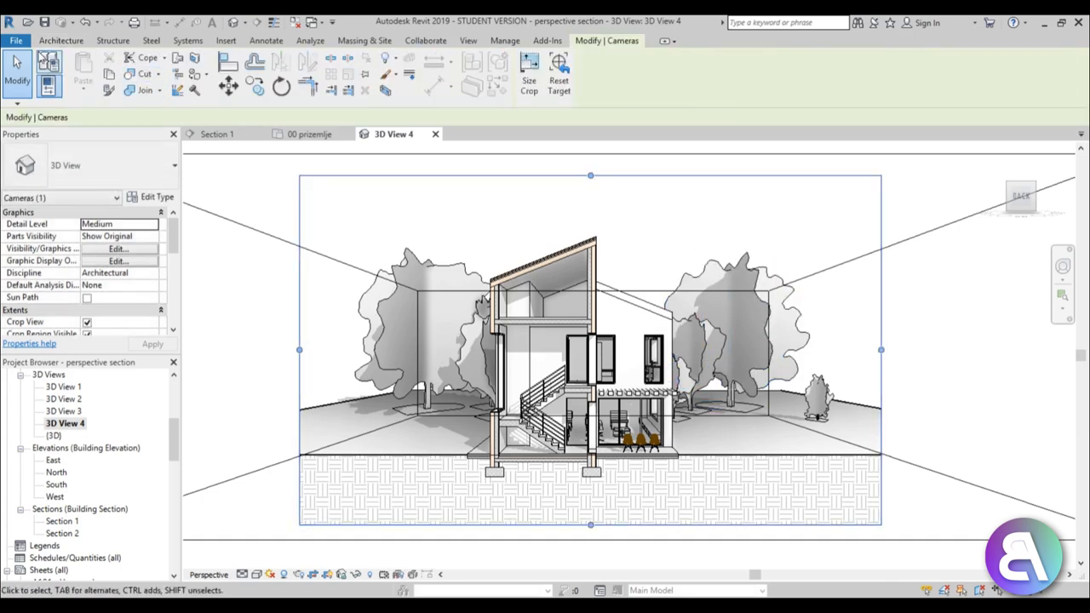
left_click(15, 40)
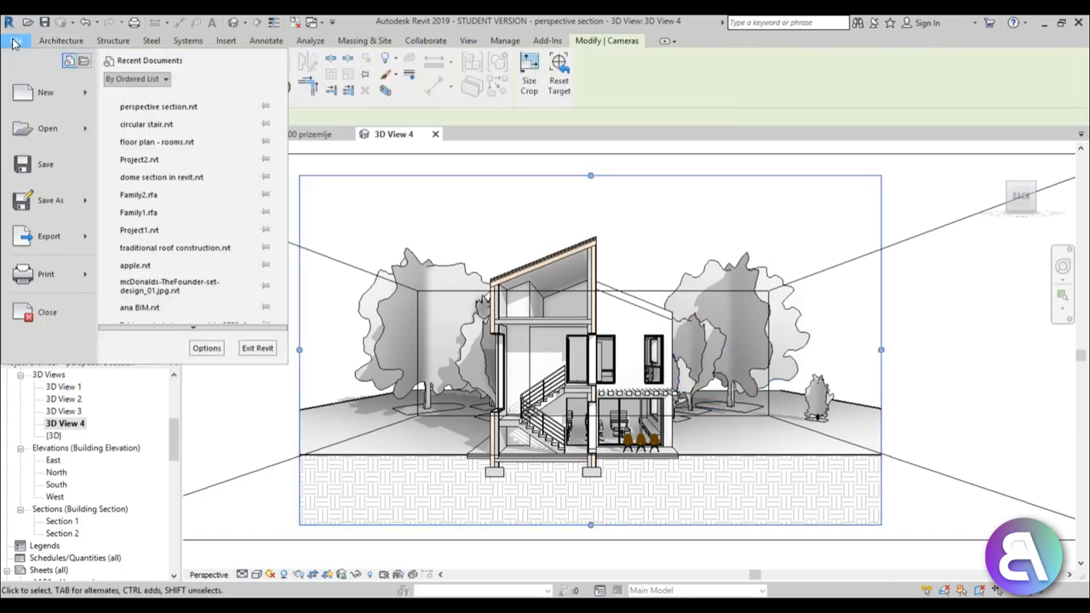
left_click(49, 236)
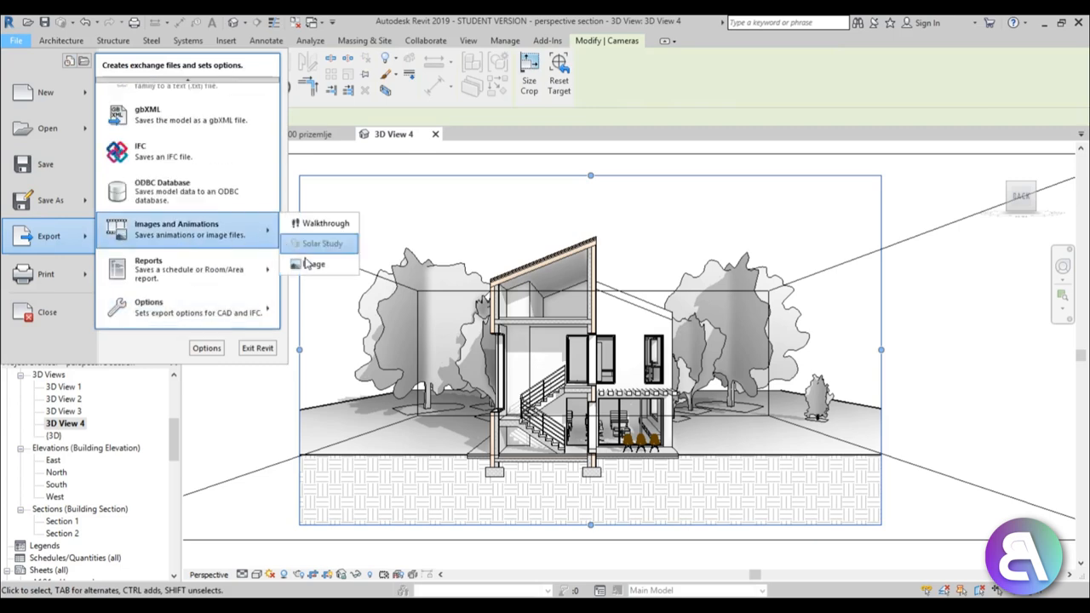
left_click(315, 263)
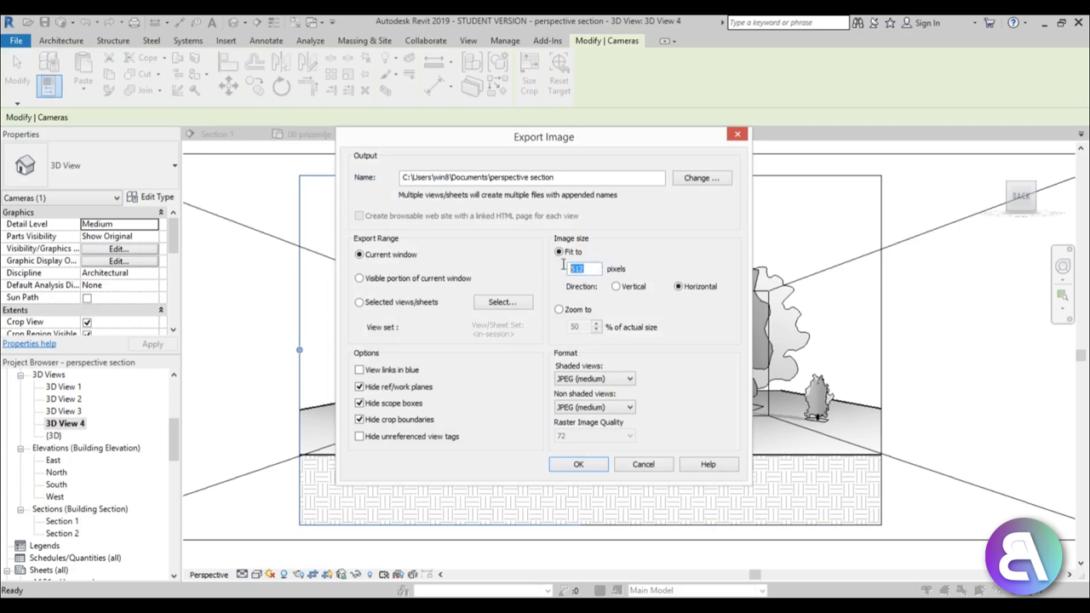
type("1500")
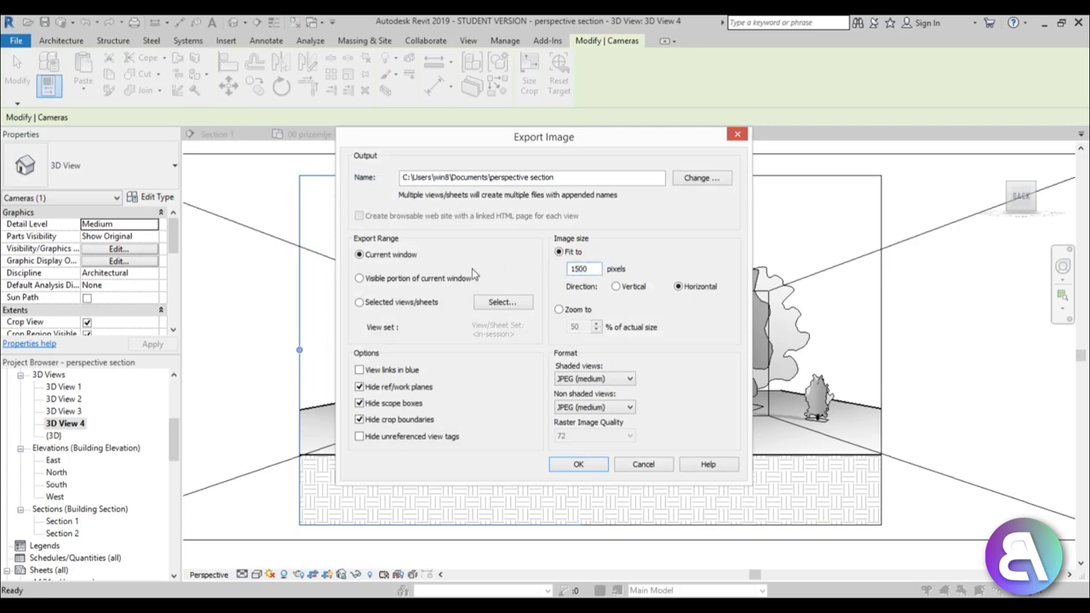
left_click(702, 178)
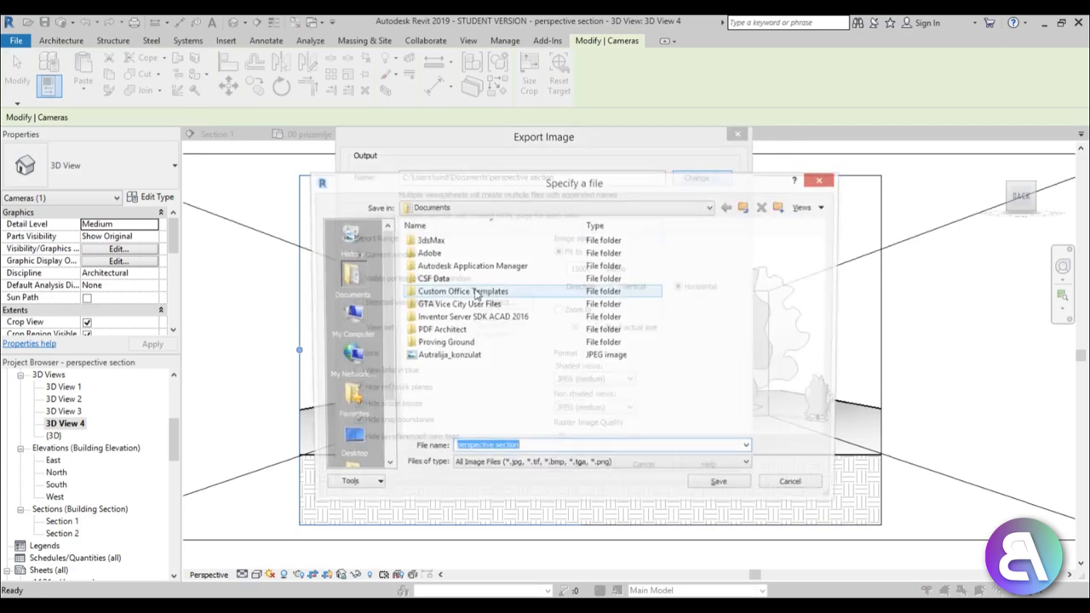
left_click(348, 440)
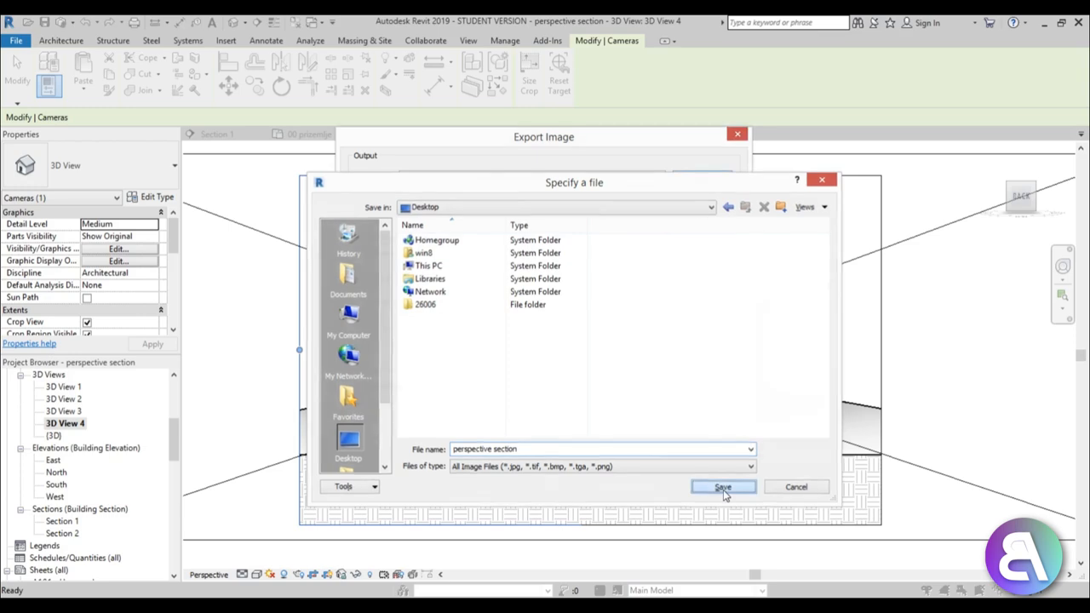
left_click(723, 486)
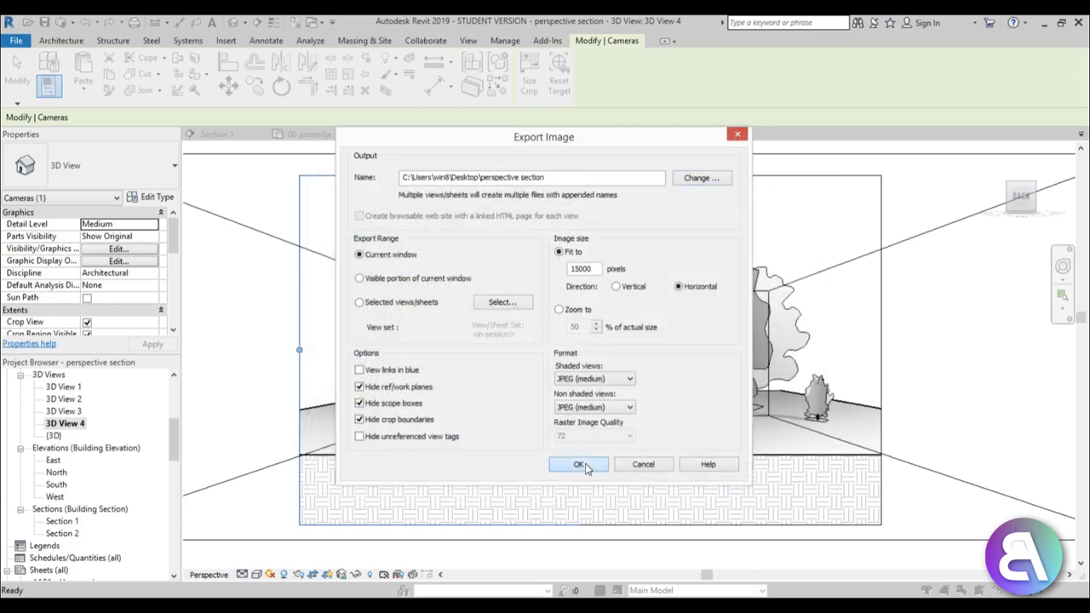
left_click(579, 464)
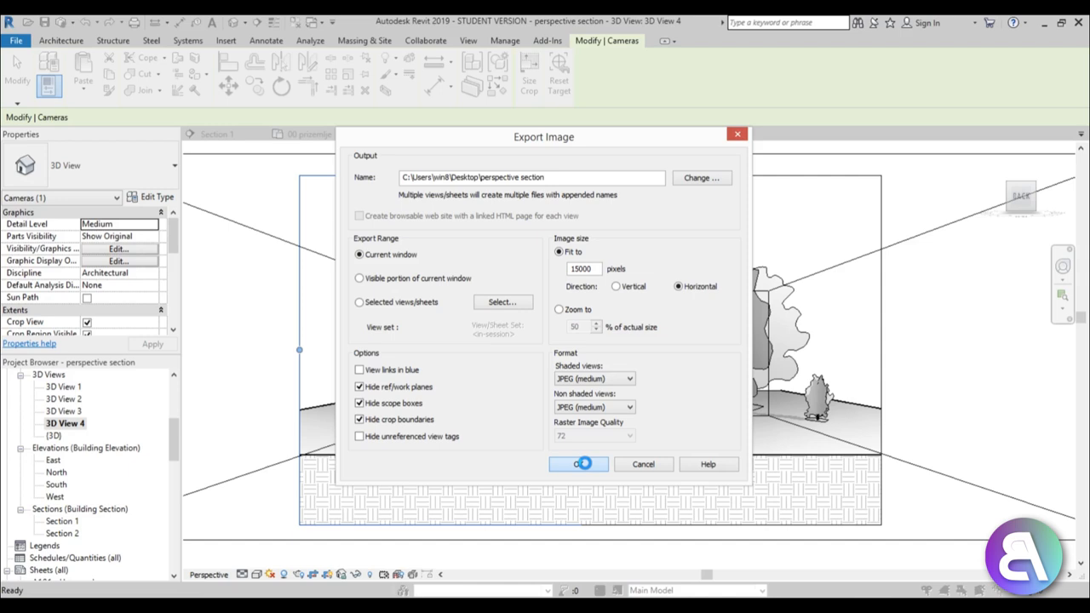
left_click(576, 464)
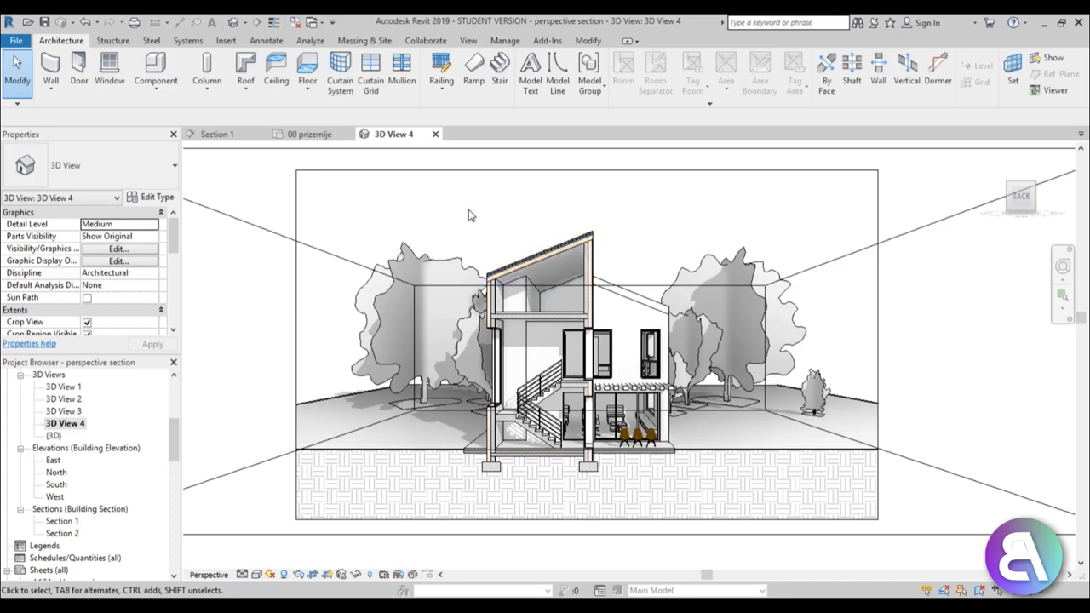
mouse_move(456, 209)
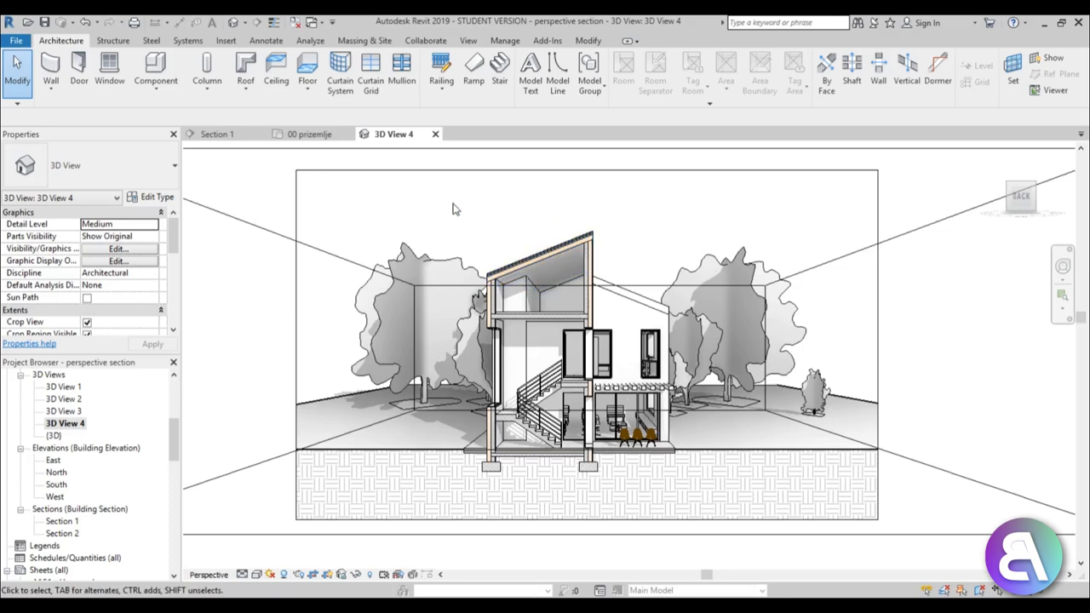
Switch to Section 1 and export it as an image renamed 'section' on the Desktop
left_click(218, 134)
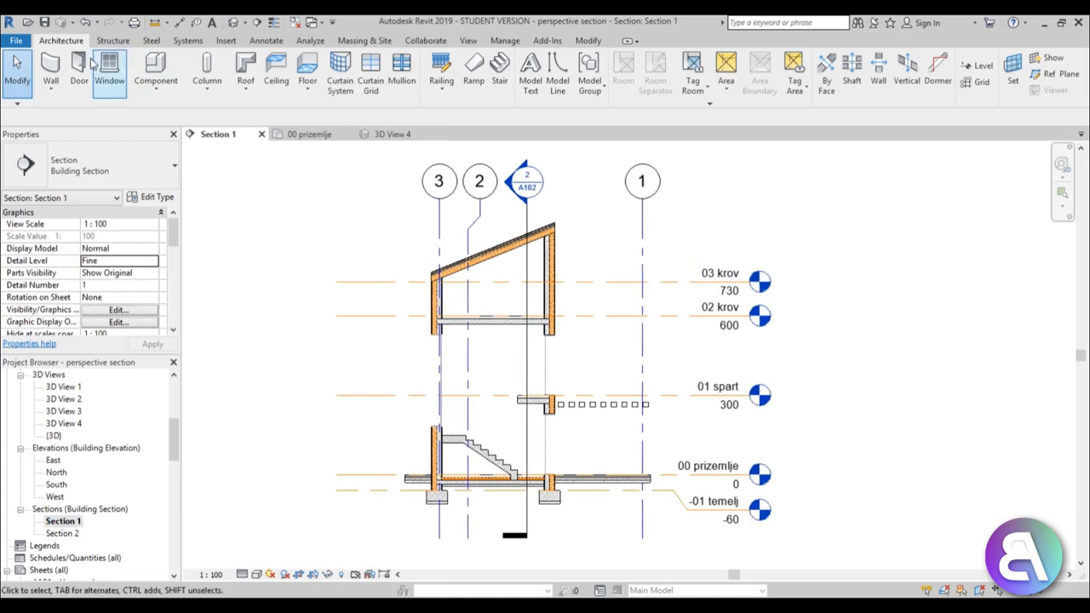
left_click(16, 40)
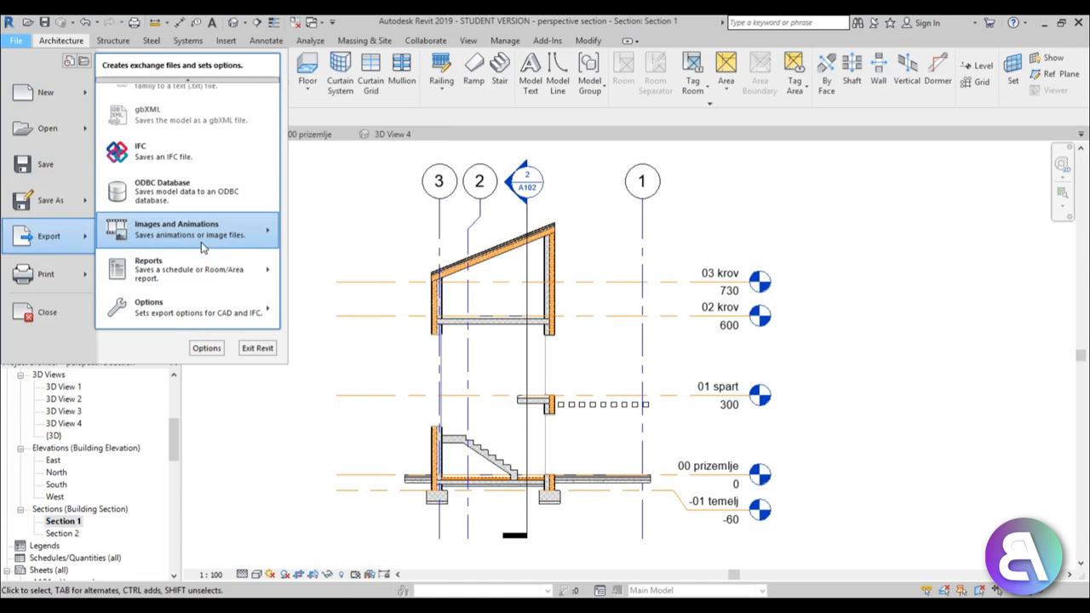
left_click(177, 228)
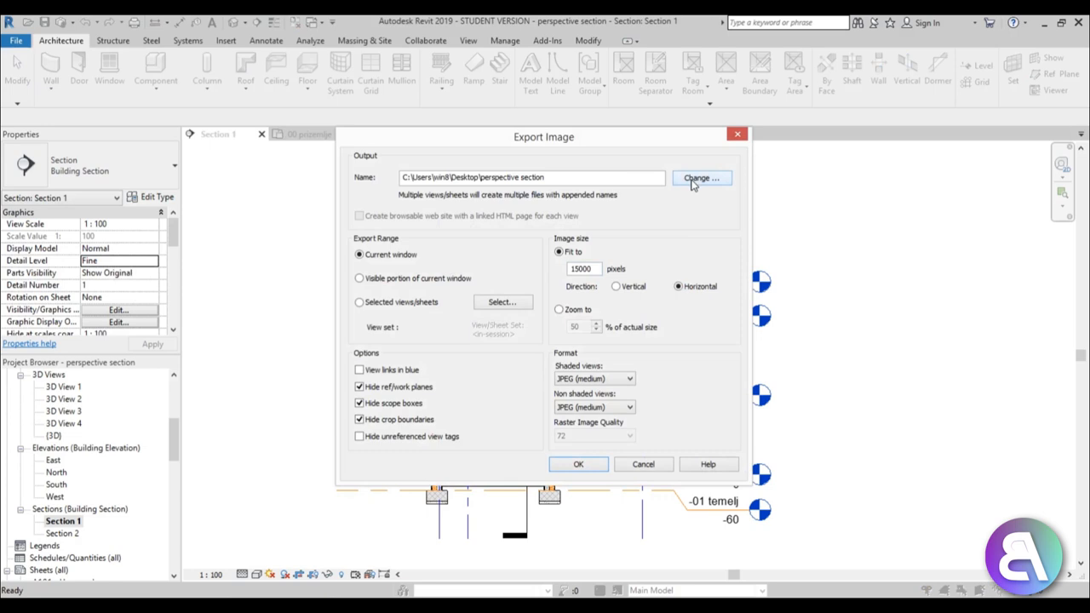
left_click(701, 178)
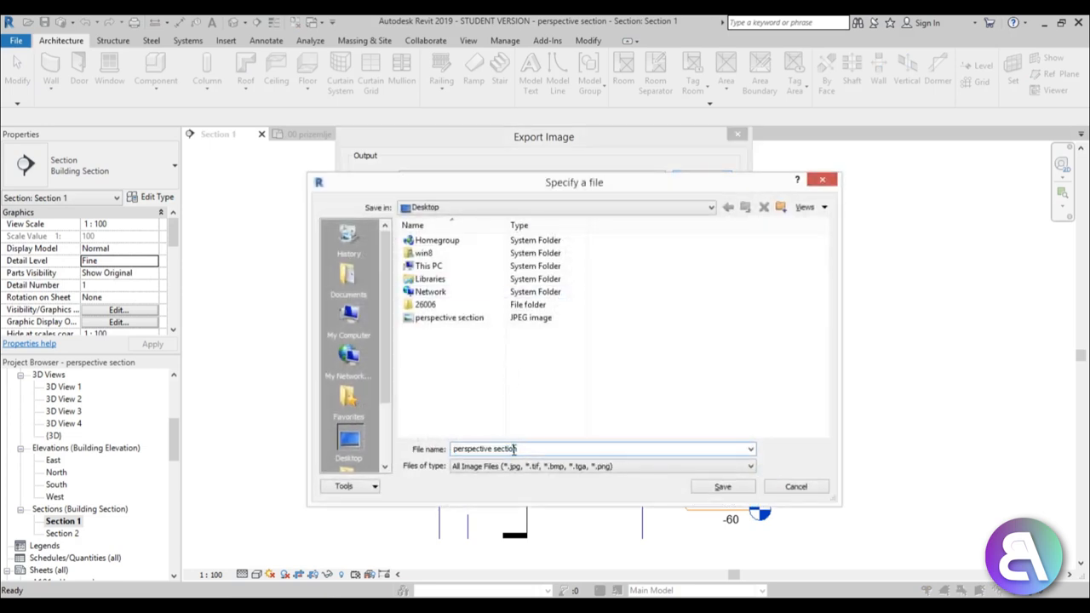
type("section")
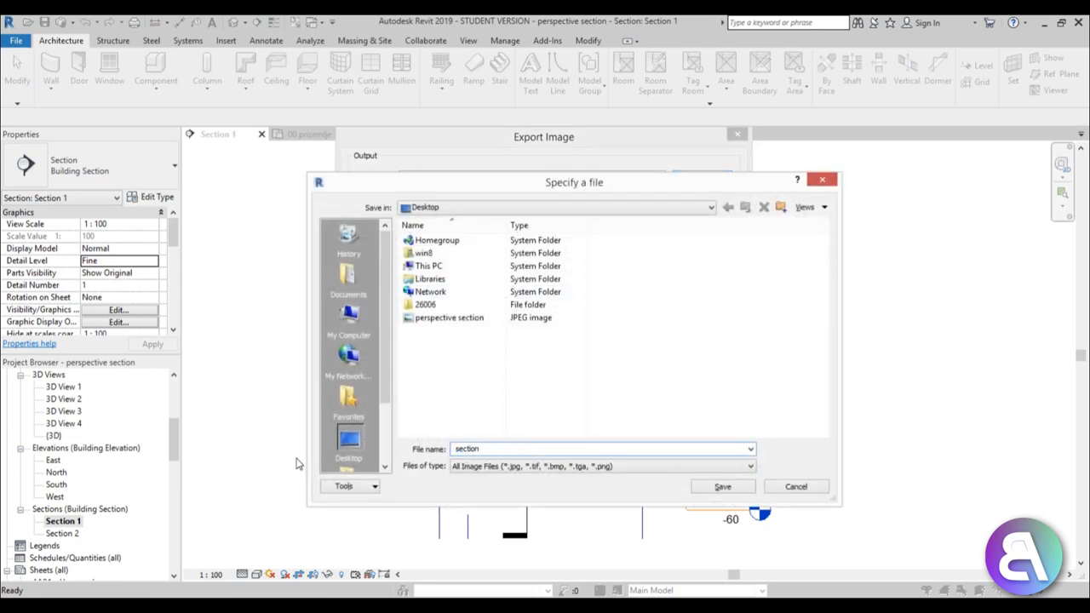
left_click(722, 486)
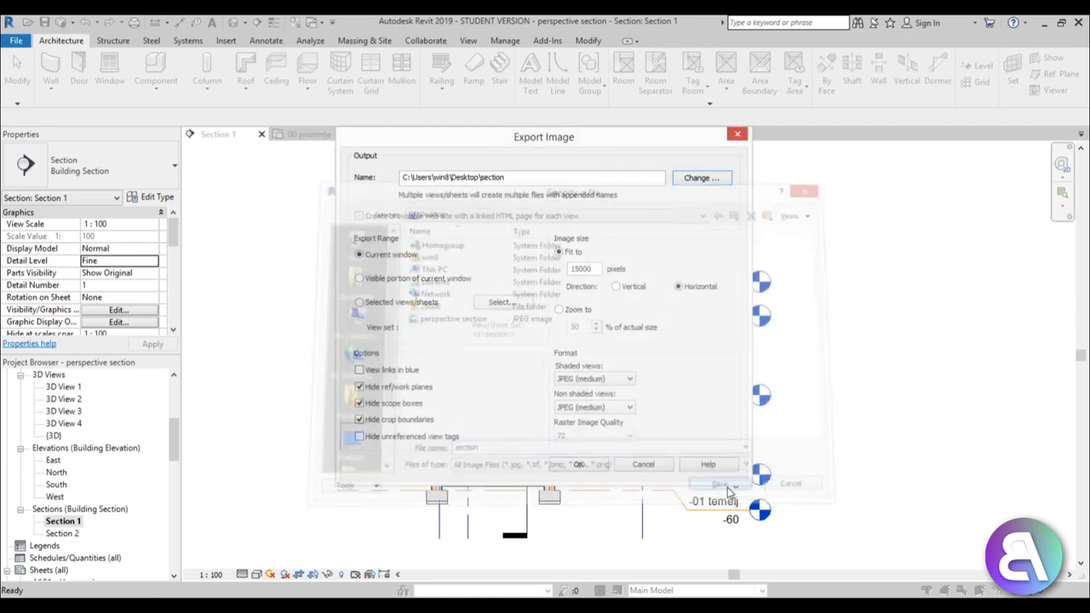
left_click(720, 484)
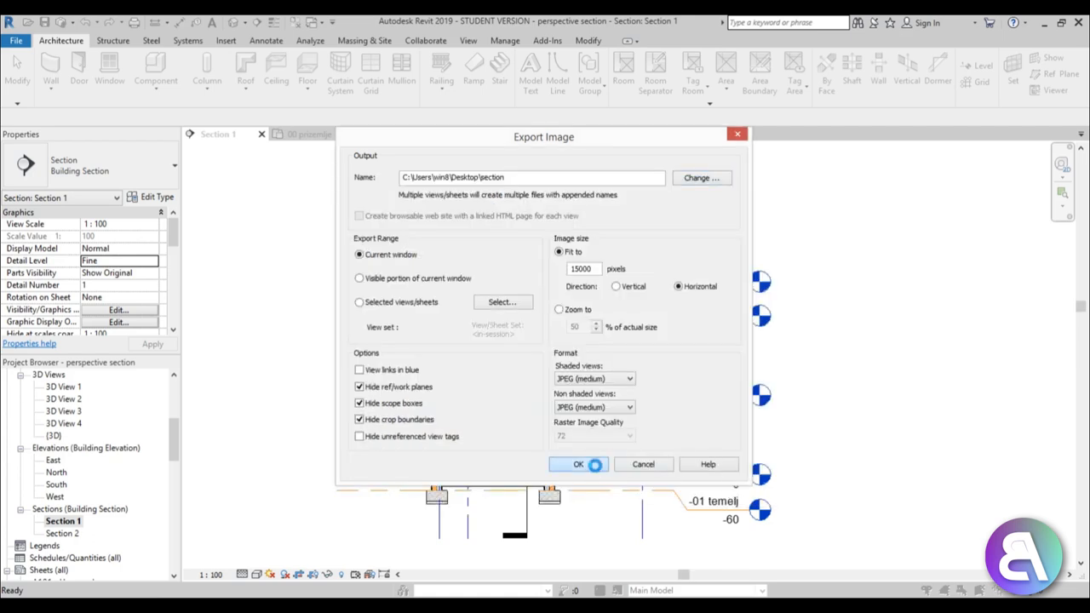
left_click(578, 465)
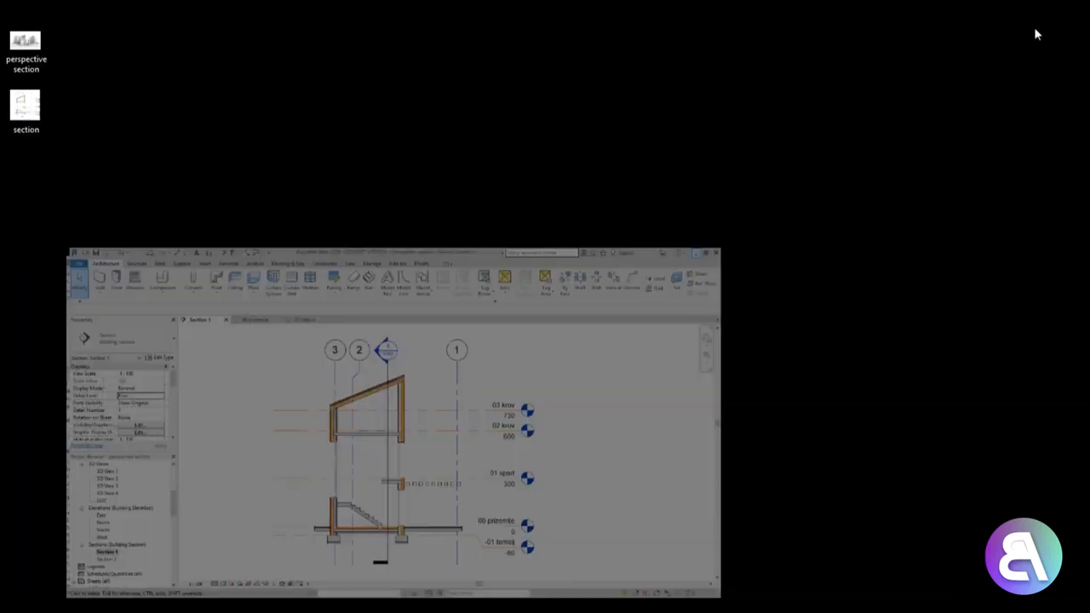
Open the 'perspective section' JPEG from the Desktop with Adobe Photoshop CS6
right_click(387, 115)
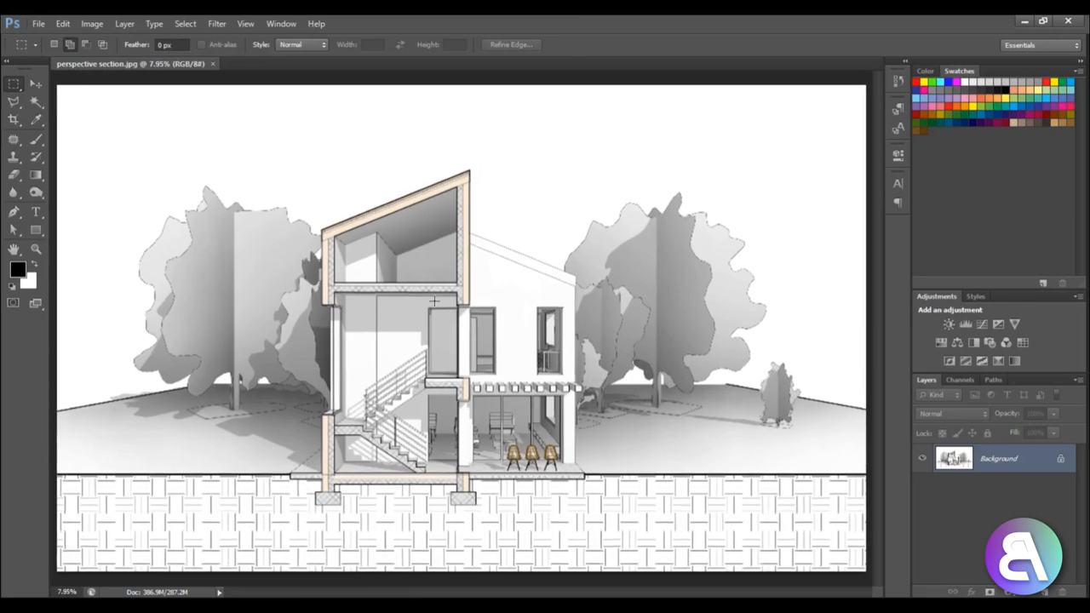
mouse_move(303, 529)
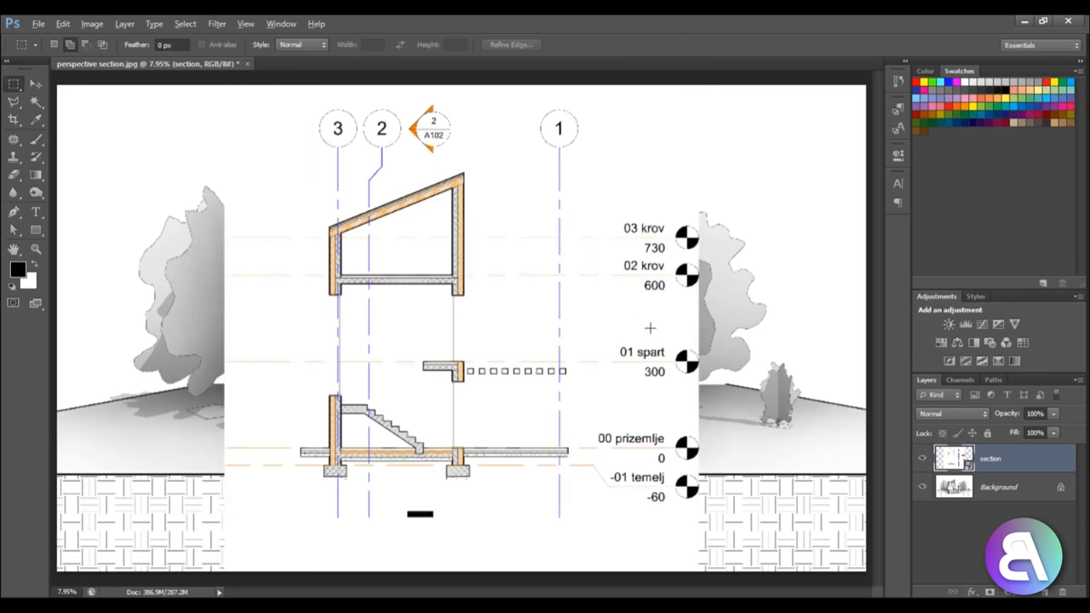
Set the placed section layer's blend mode to Multiply
left_click(949, 413)
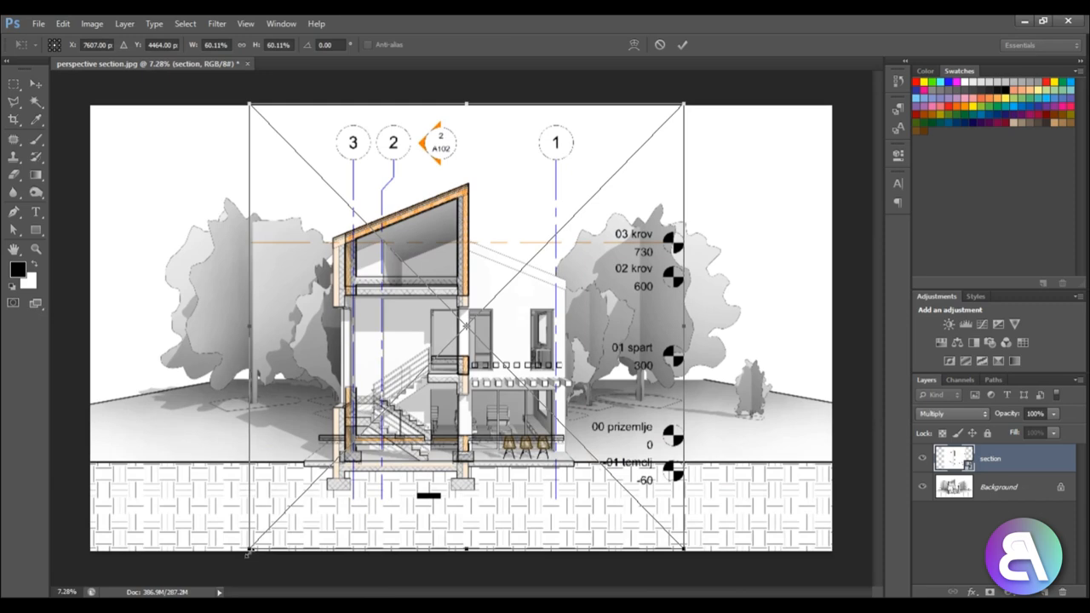
Resize the multiply section drawing so its grid lines and level markers match the perspective house
left_click_drag(251, 554, 216, 584)
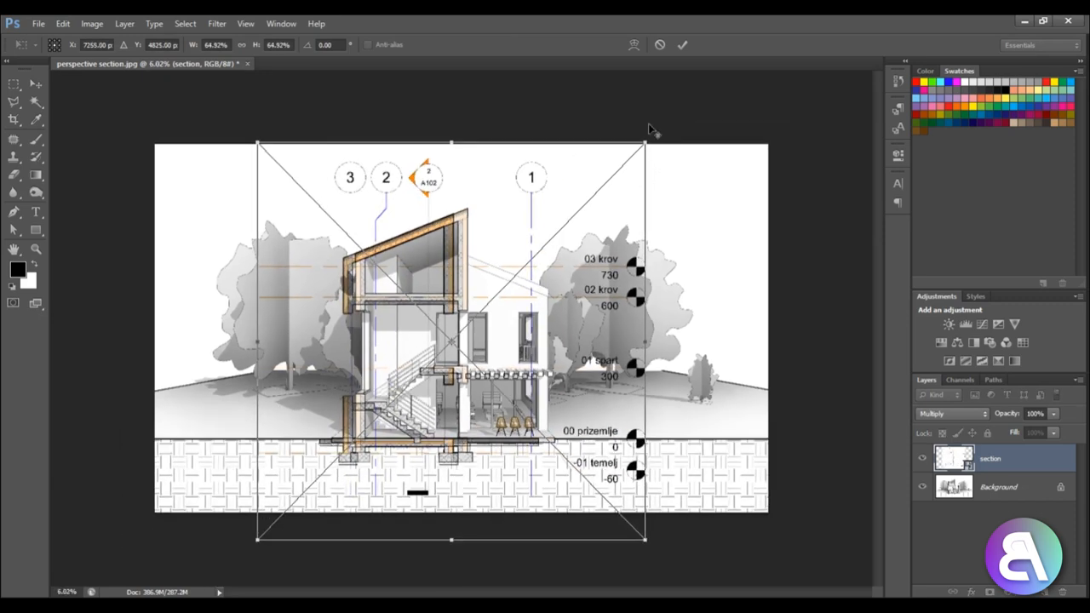
left_click_drag(645, 145, 669, 117)
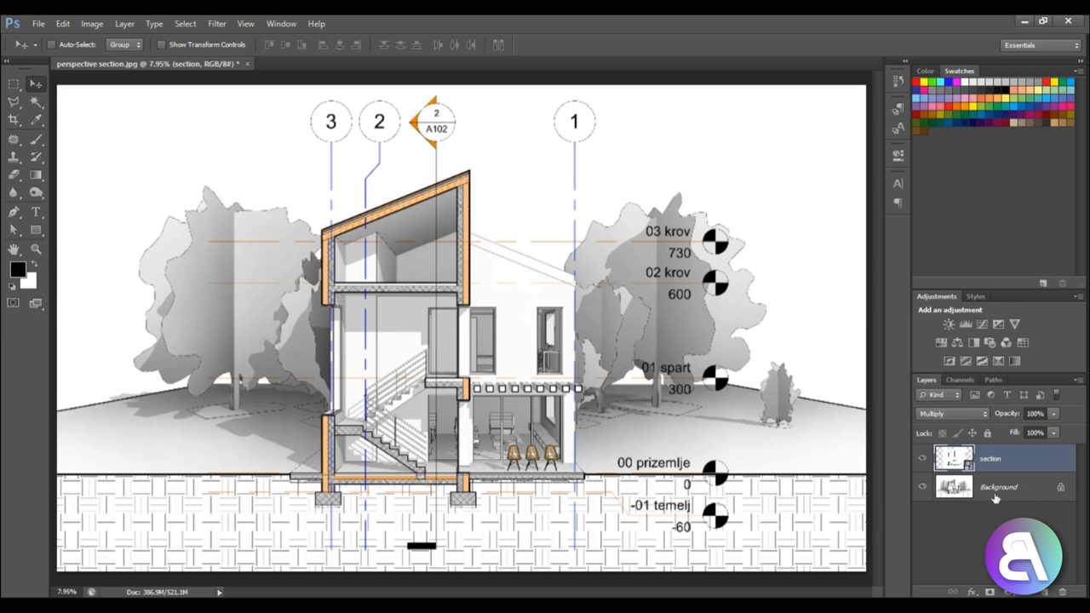
Unlock the Background render as Layer 0 and place a new empty Layer 1 underneath
left_click(997, 486)
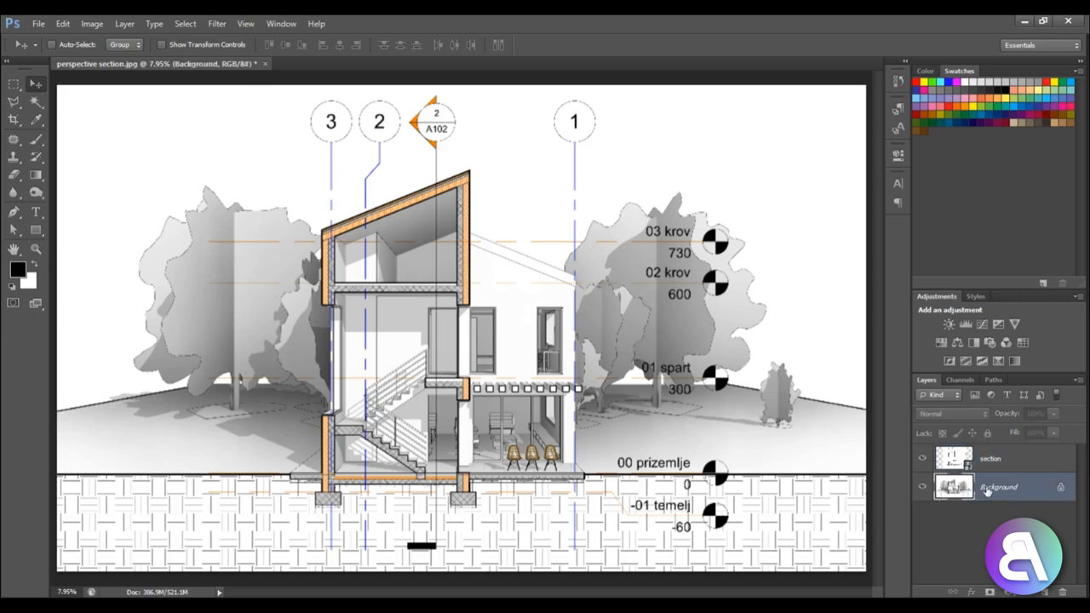
right_click(988, 487)
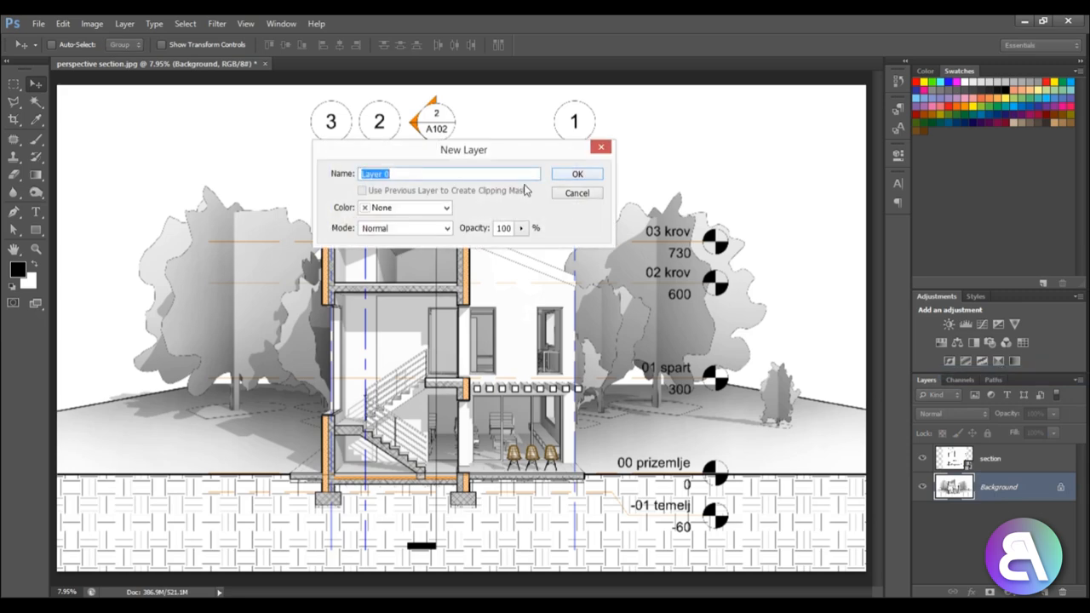
left_click(577, 174)
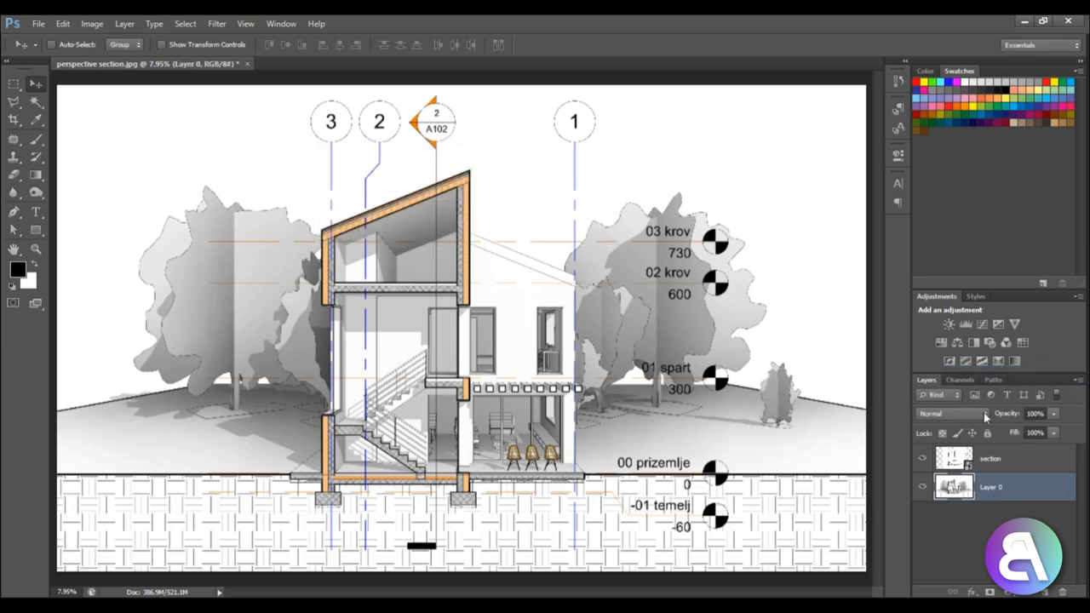
left_click_drag(1051, 449, 1027, 449)
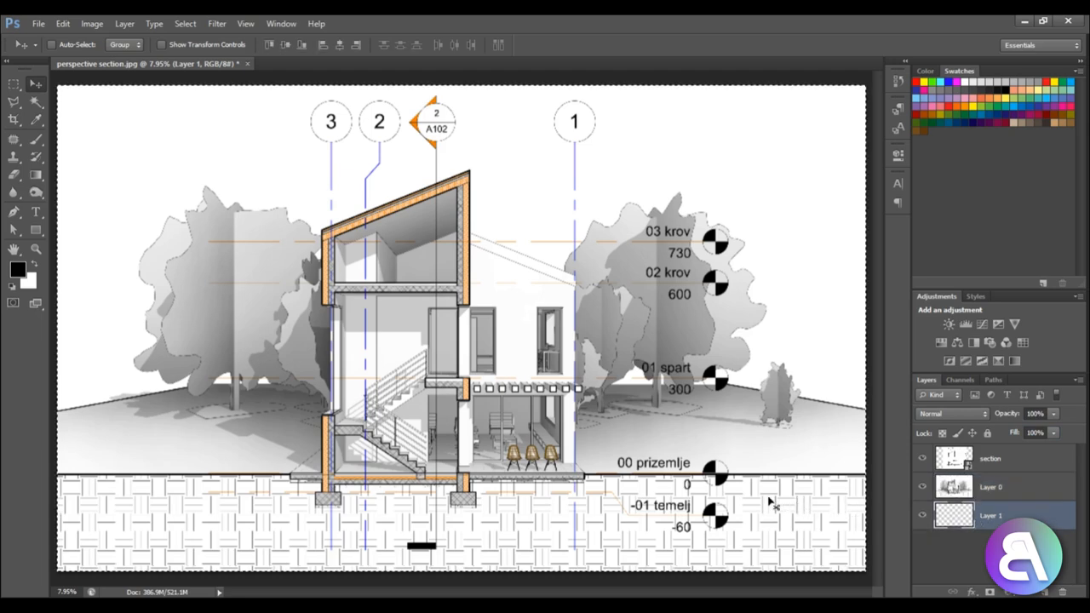
left_click(13, 84)
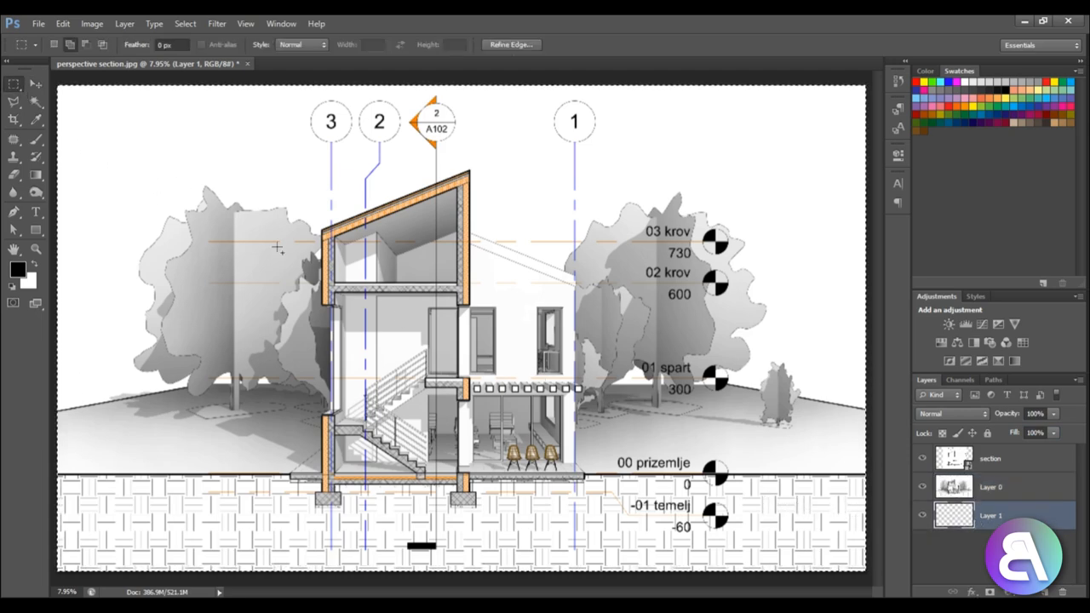